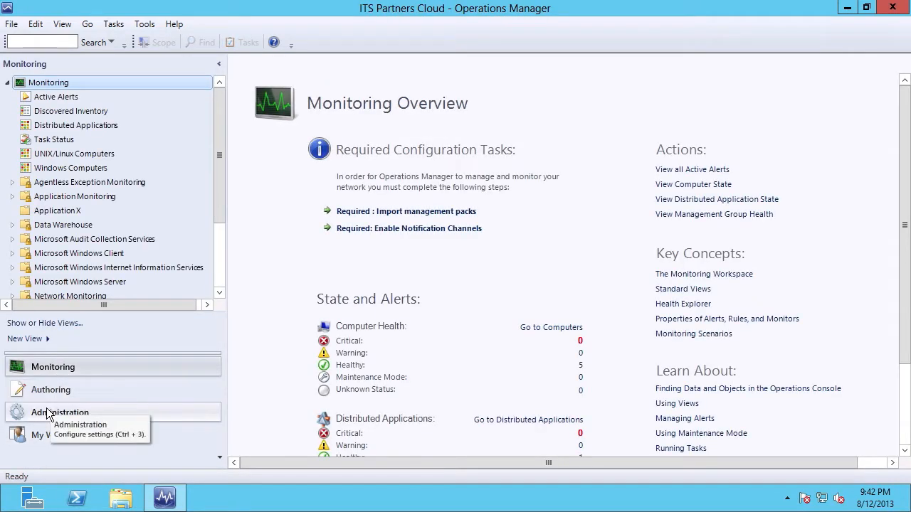
- Go to Administration and display the Management Packs list of 96 installed packs
click(60, 412)
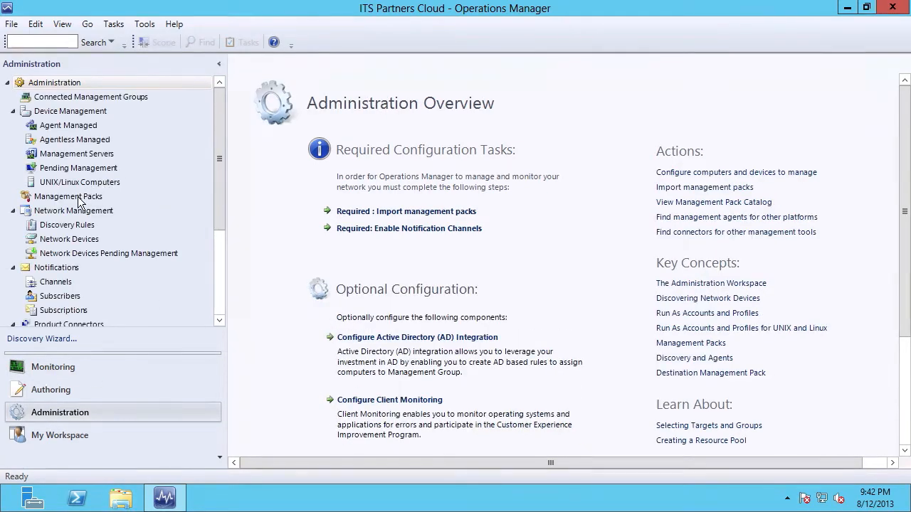
click(68, 196)
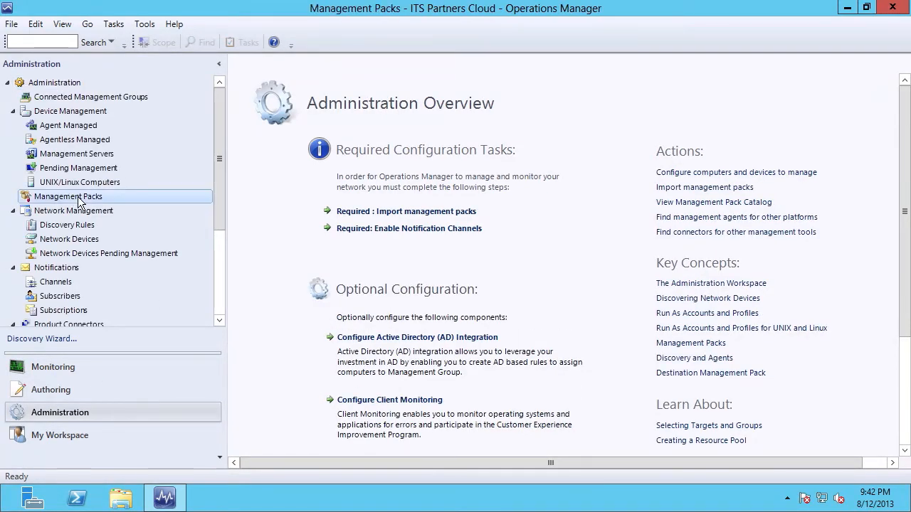
click(68, 197)
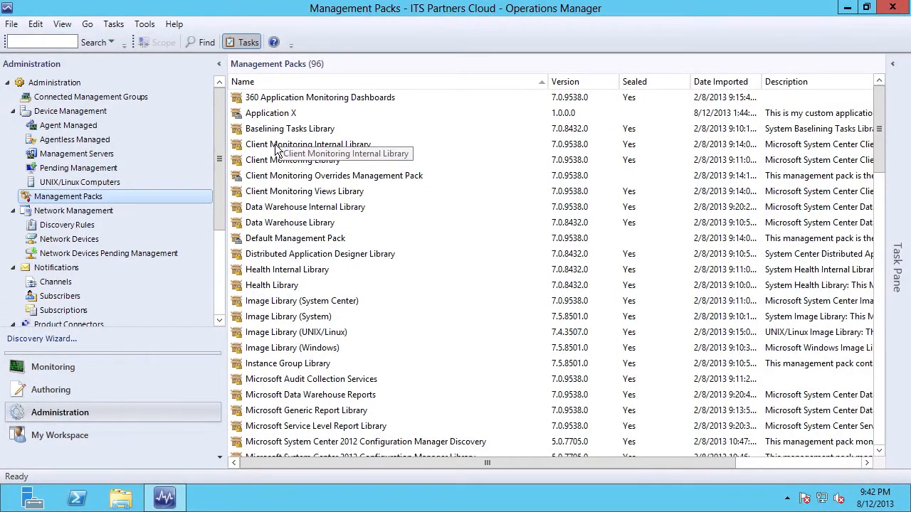
mouse_move(578, 170)
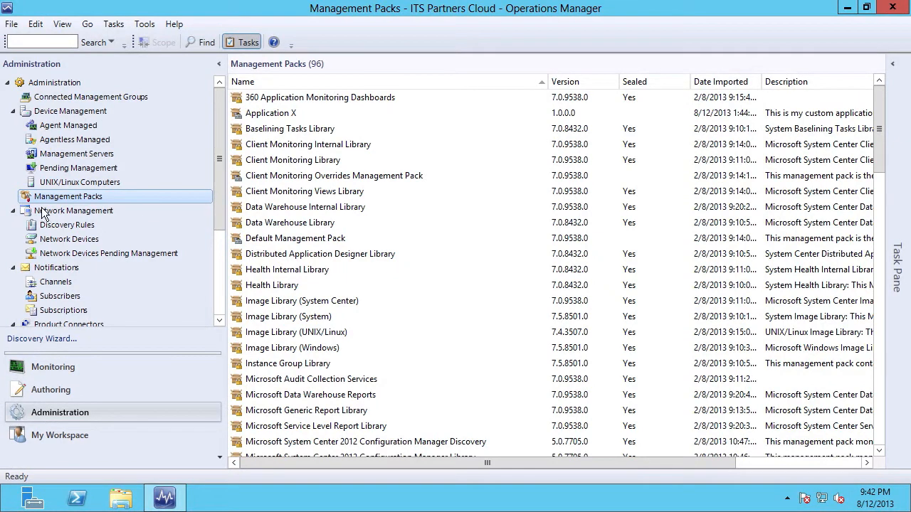
mouse_move(66, 205)
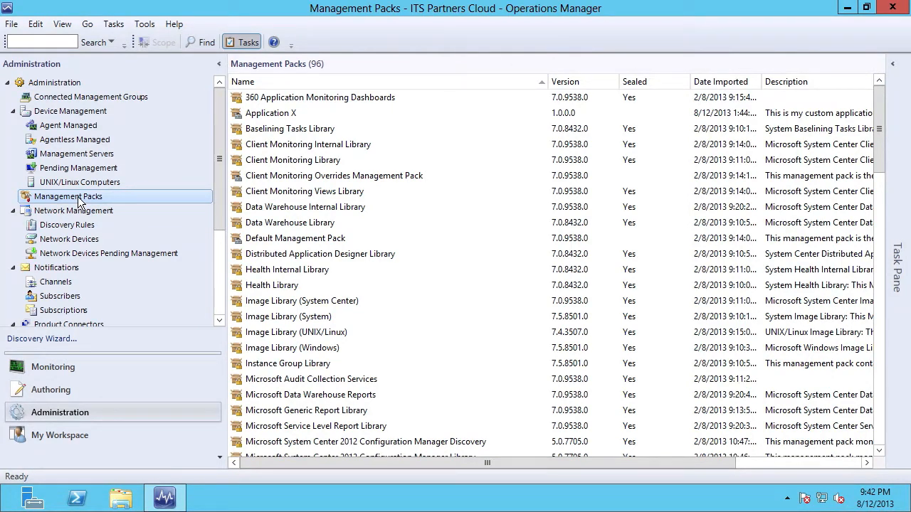
- Launch the Import Management Packs wizard from the Management Packs context menu
right_click(67, 195)
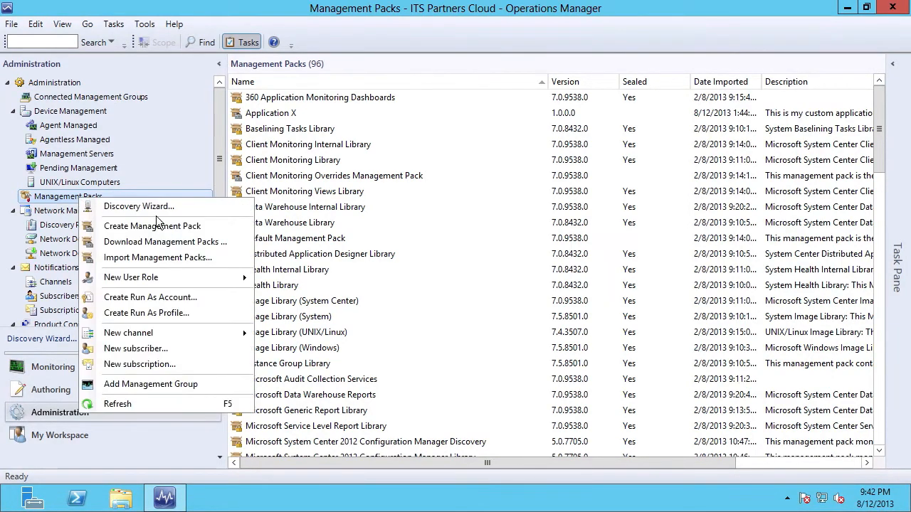
mouse_move(165, 242)
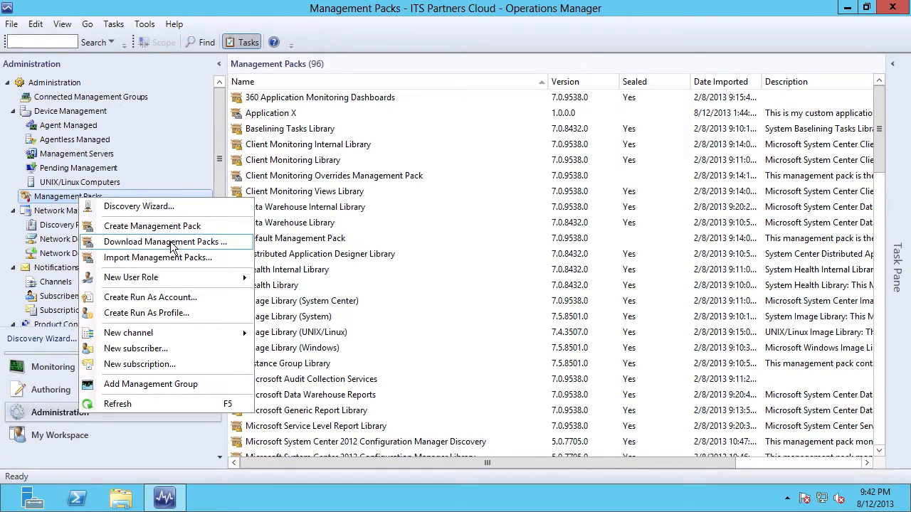
mouse_move(164, 258)
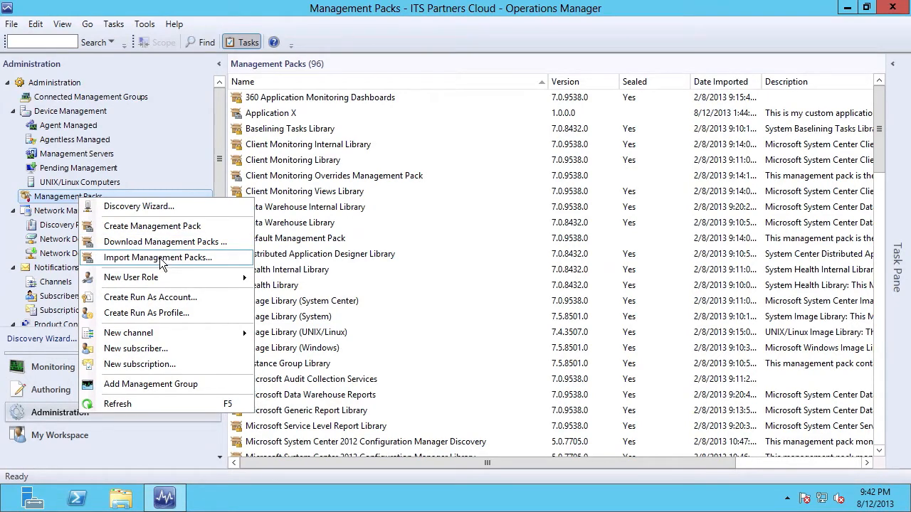
mouse_move(156, 261)
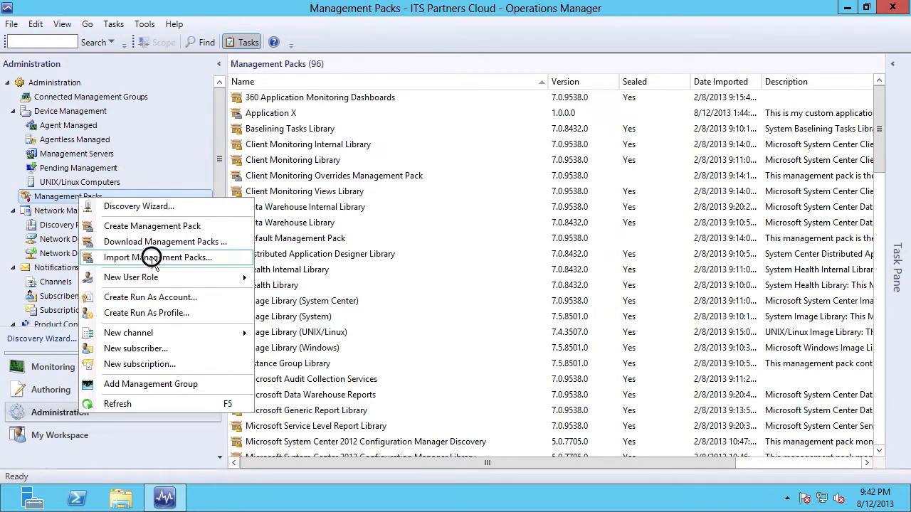
click(164, 258)
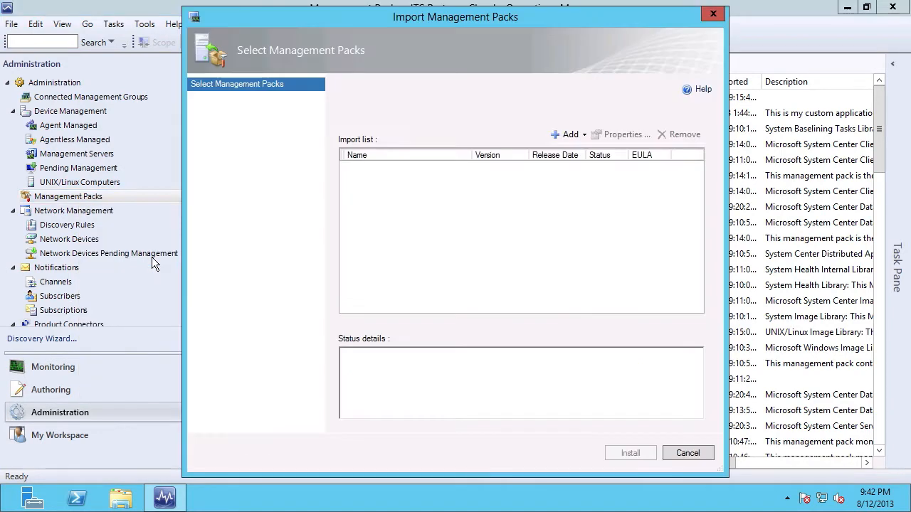
click(569, 135)
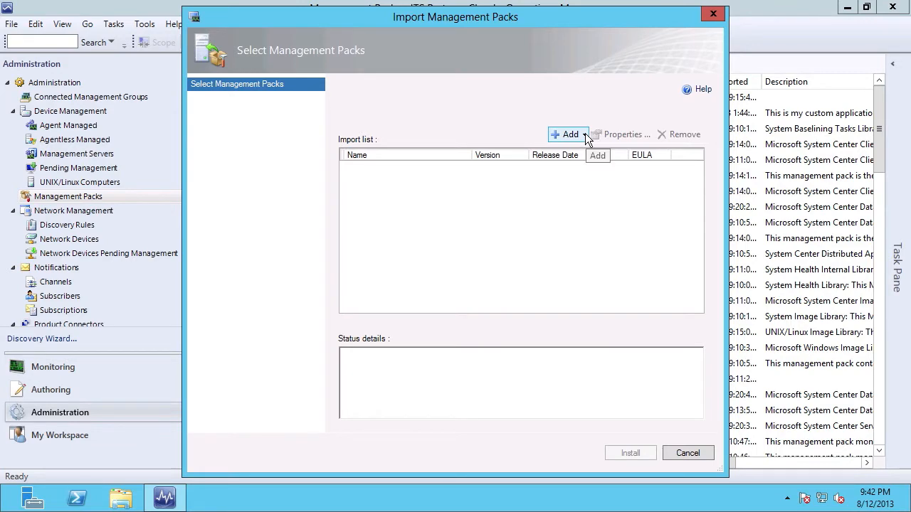
- Search the online management pack catalog for 'Exchange 2013'
click(569, 135)
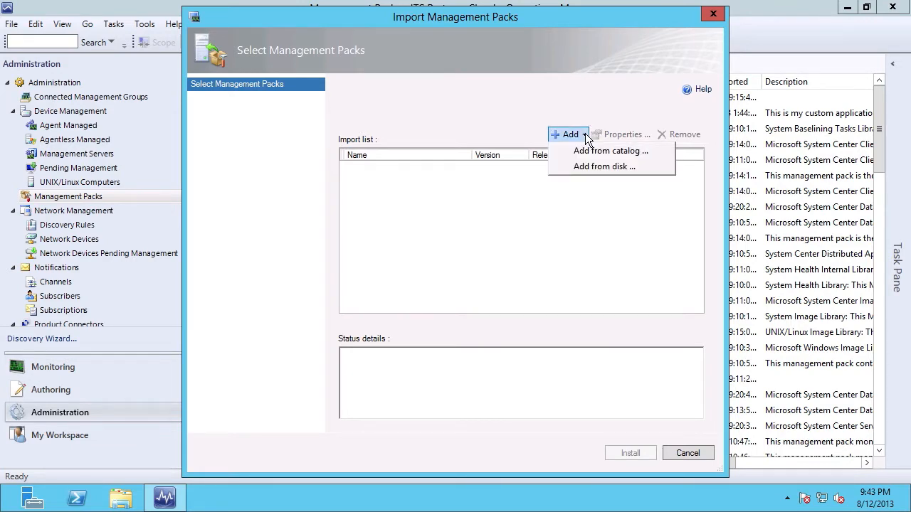
click(610, 151)
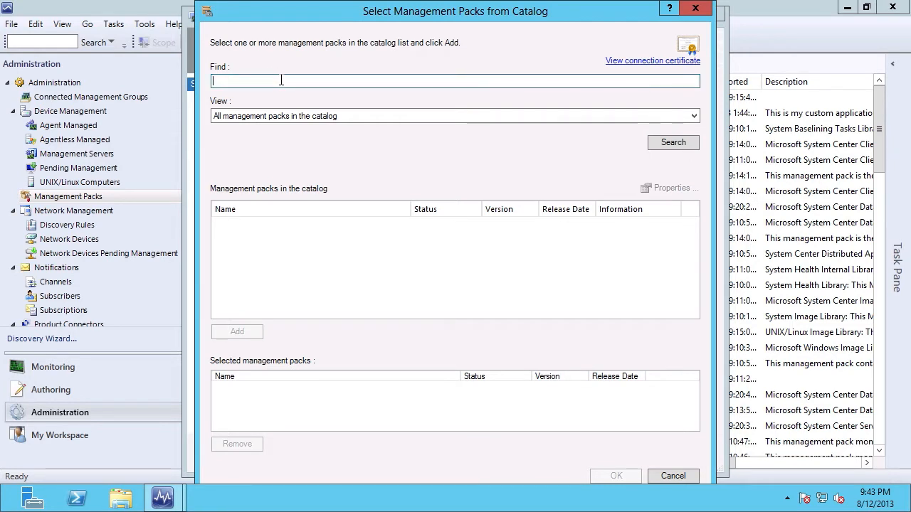
text(Exchan)
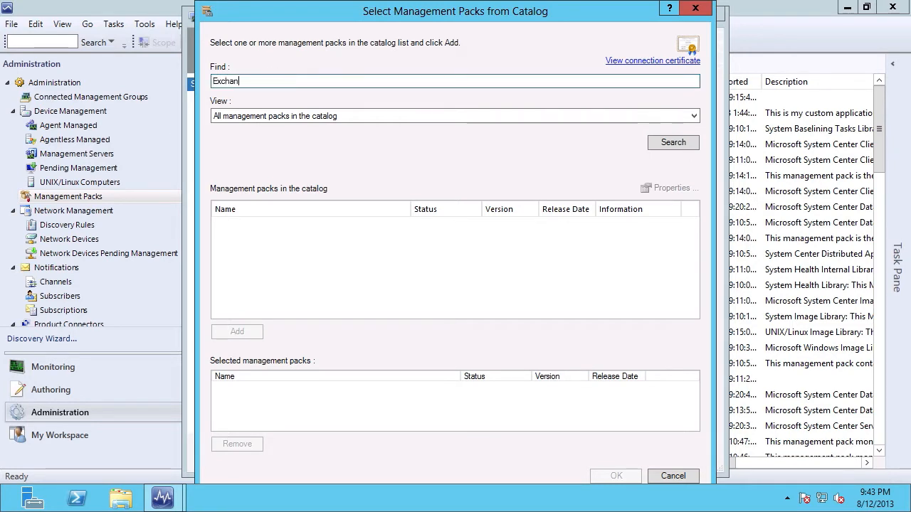
text(ge 2013)
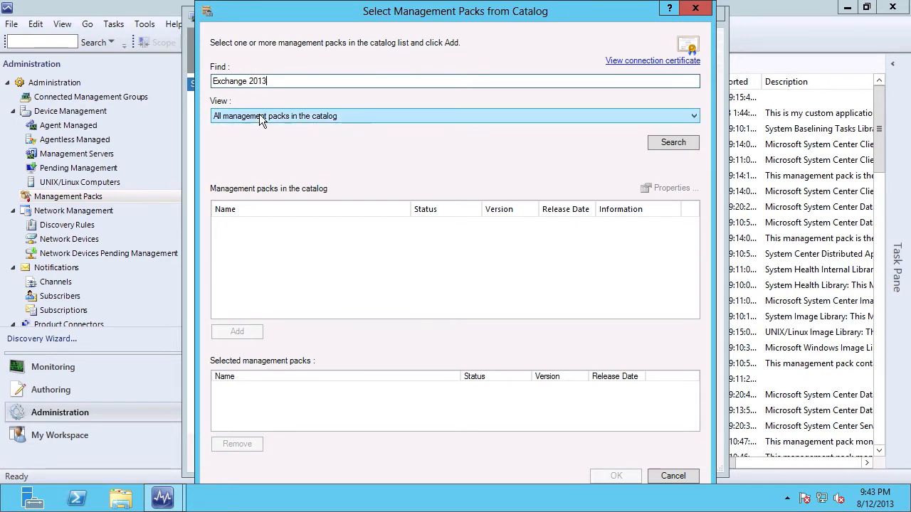
click(673, 143)
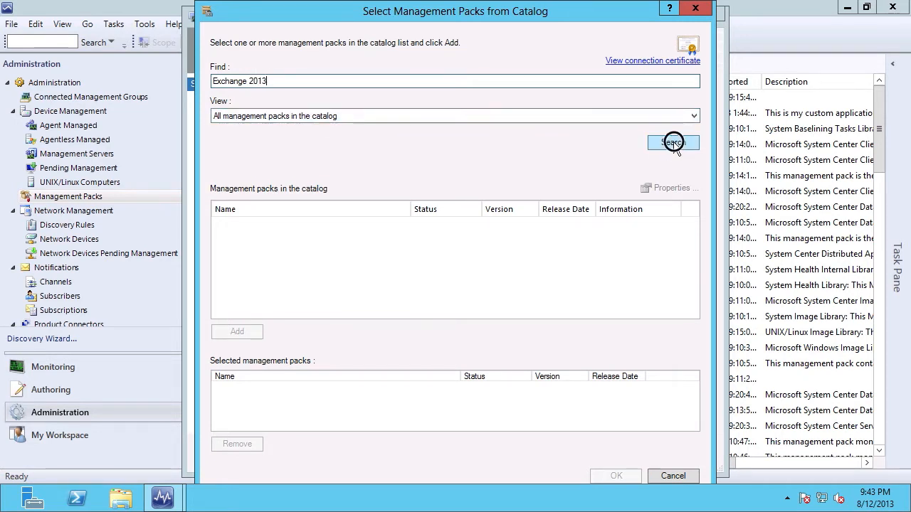
click(673, 142)
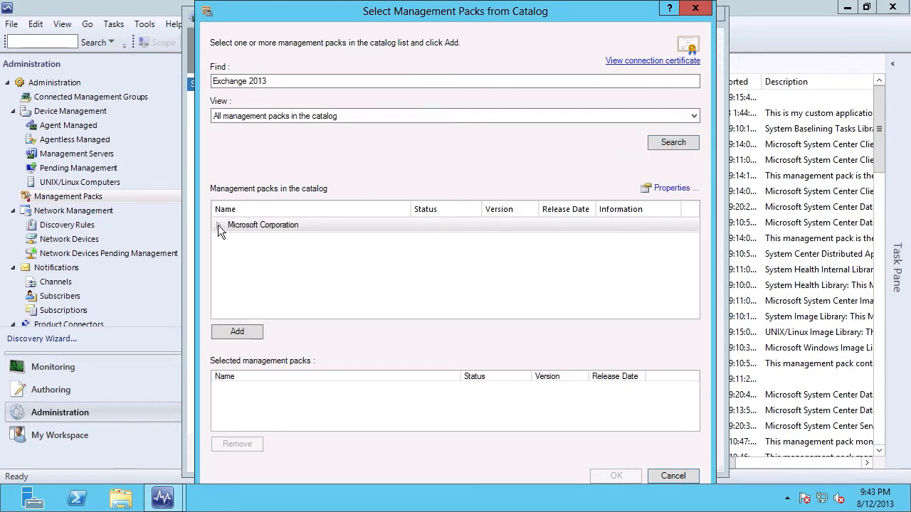
- Expand the results and add the Microsoft Exchange Server 2013 pack to the import list
click(219, 225)
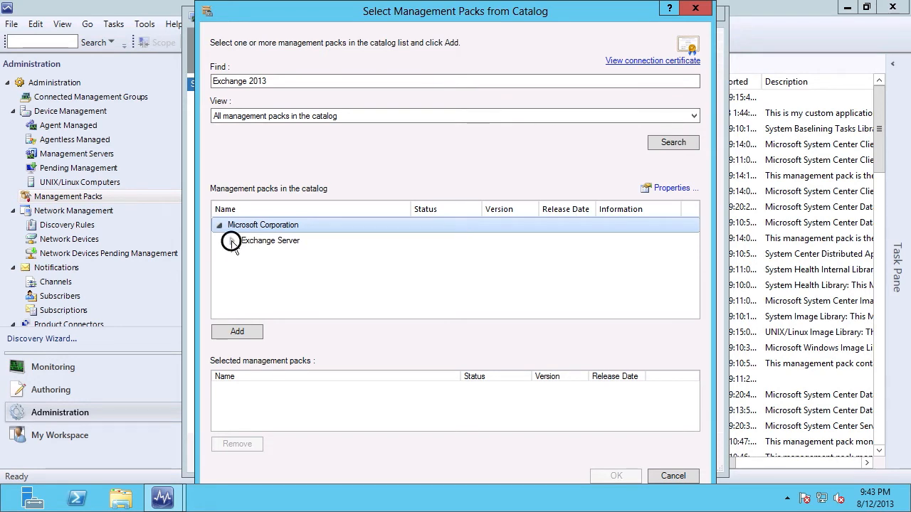
click(231, 241)
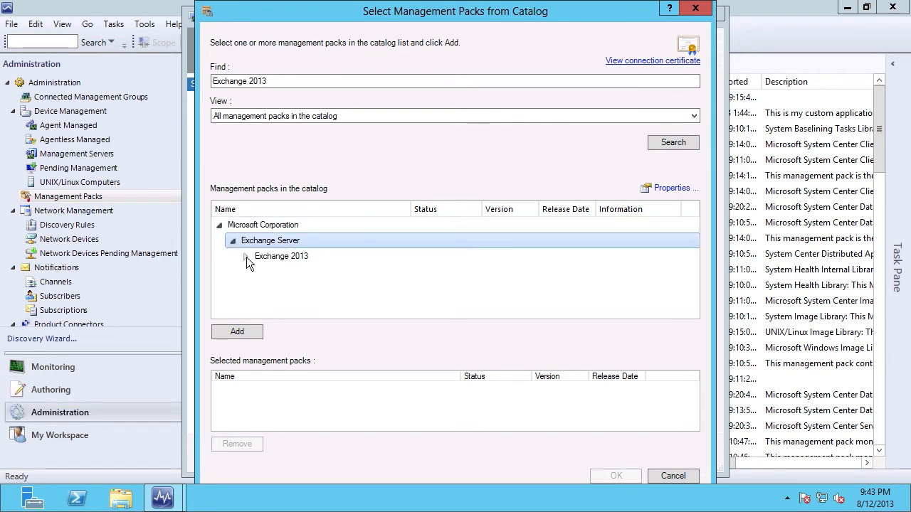
click(244, 256)
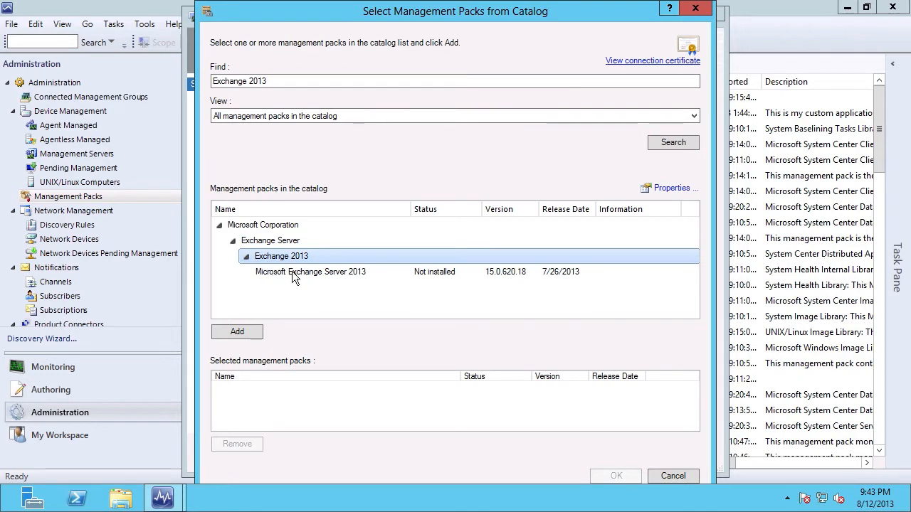
click(310, 271)
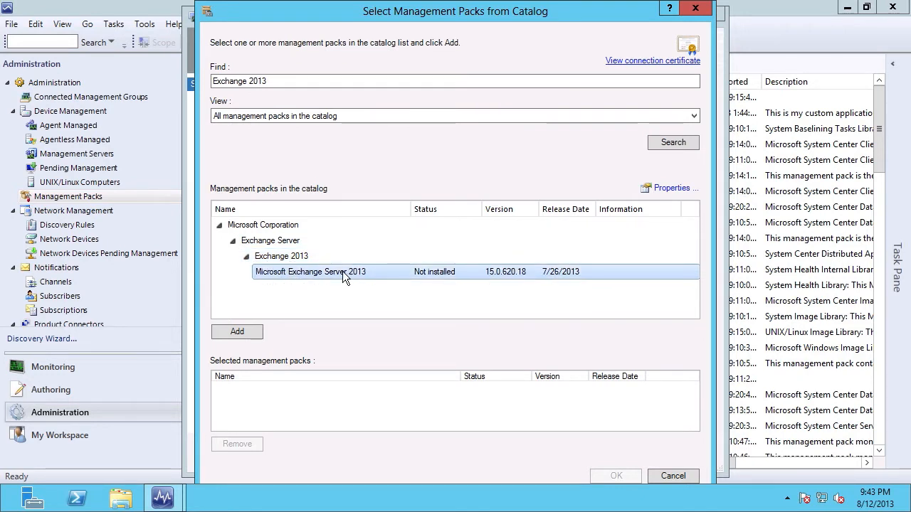
mouse_move(311, 278)
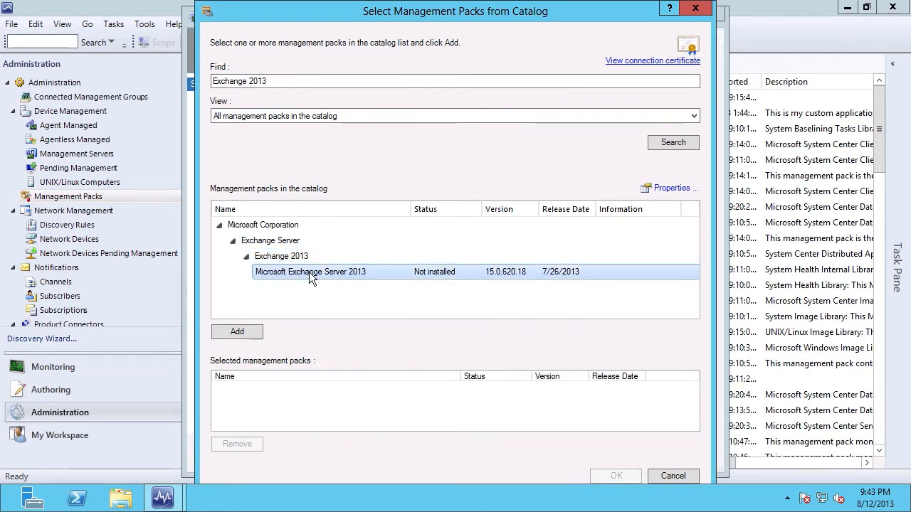
mouse_move(409, 276)
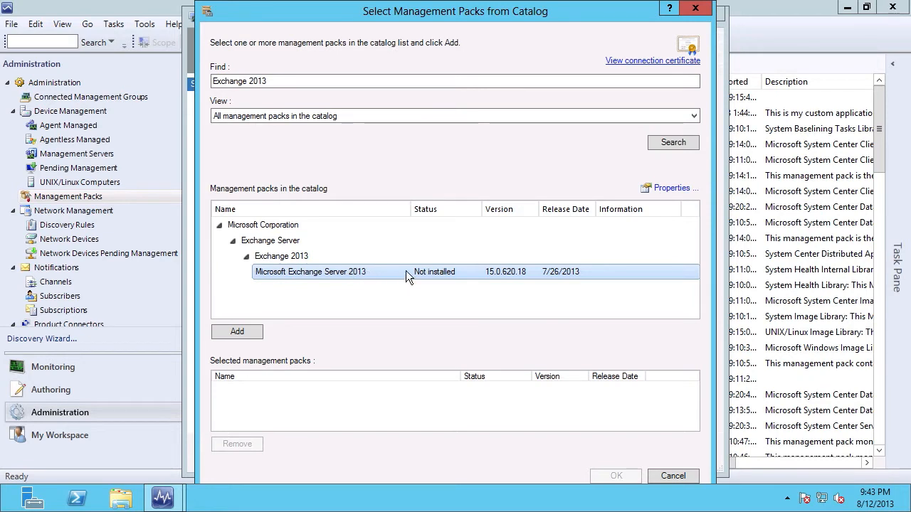
mouse_move(436, 277)
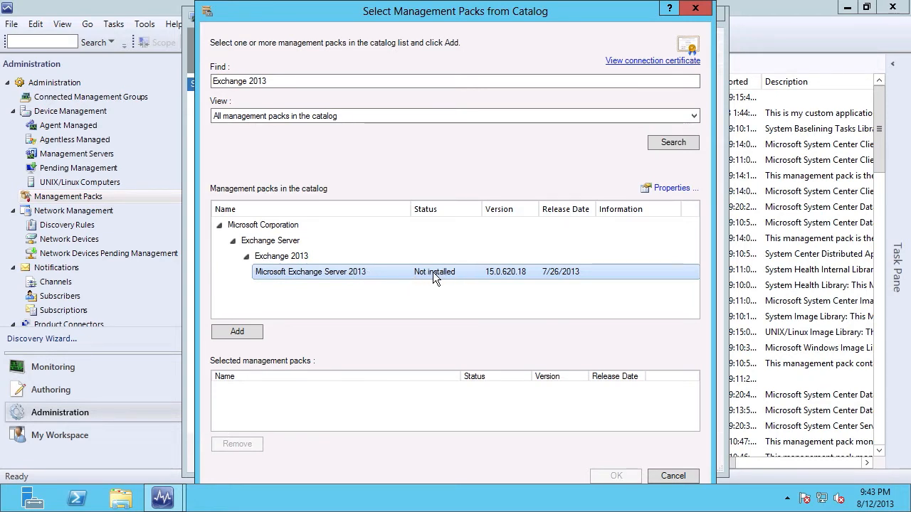
mouse_move(549, 276)
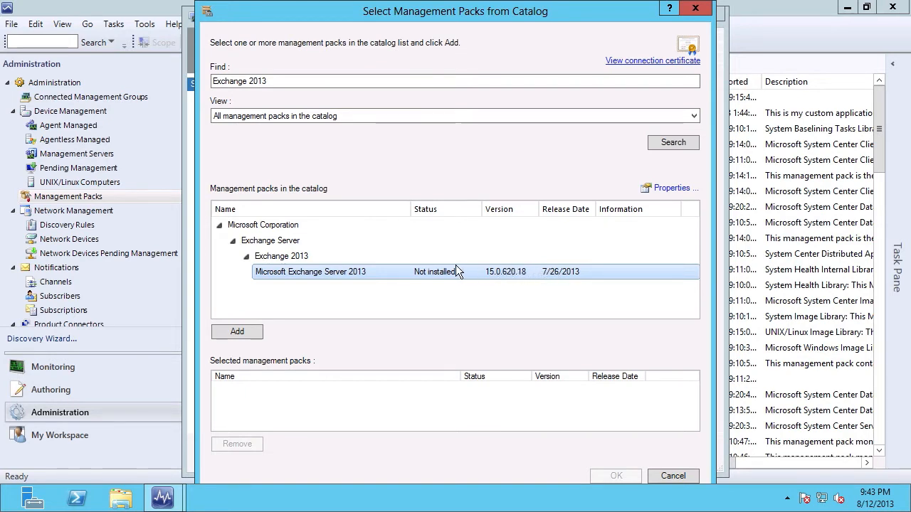
mouse_move(376, 275)
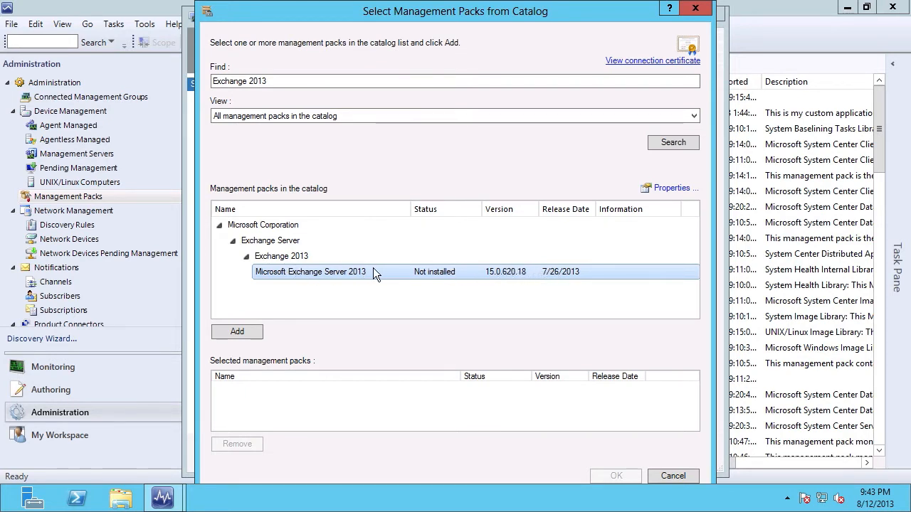
click(237, 332)
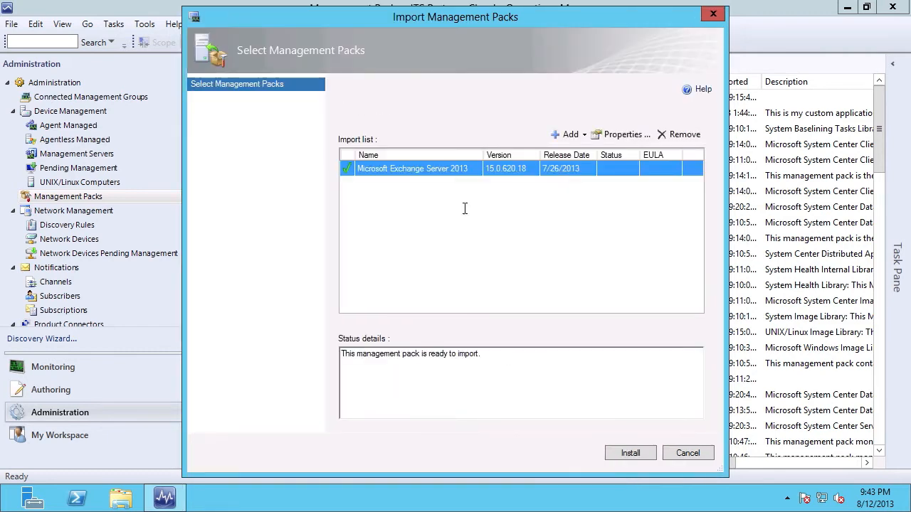
mouse_move(464, 201)
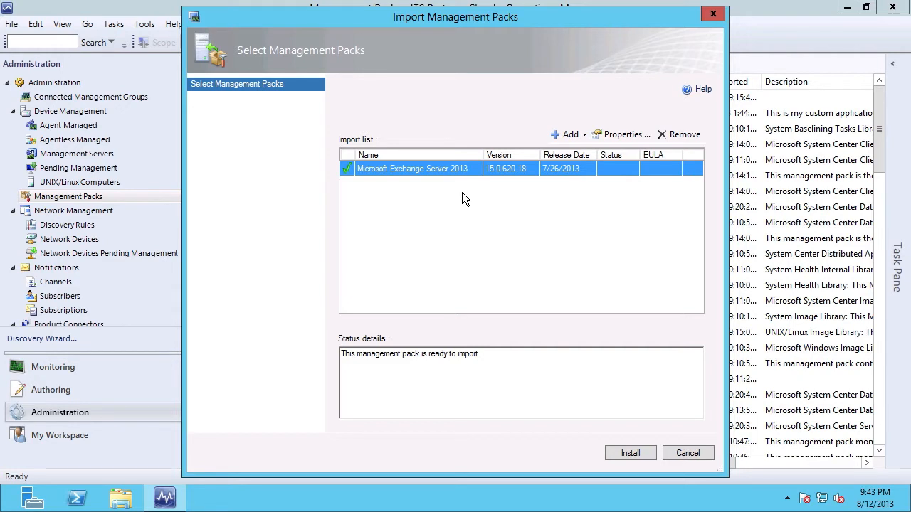
mouse_move(449, 178)
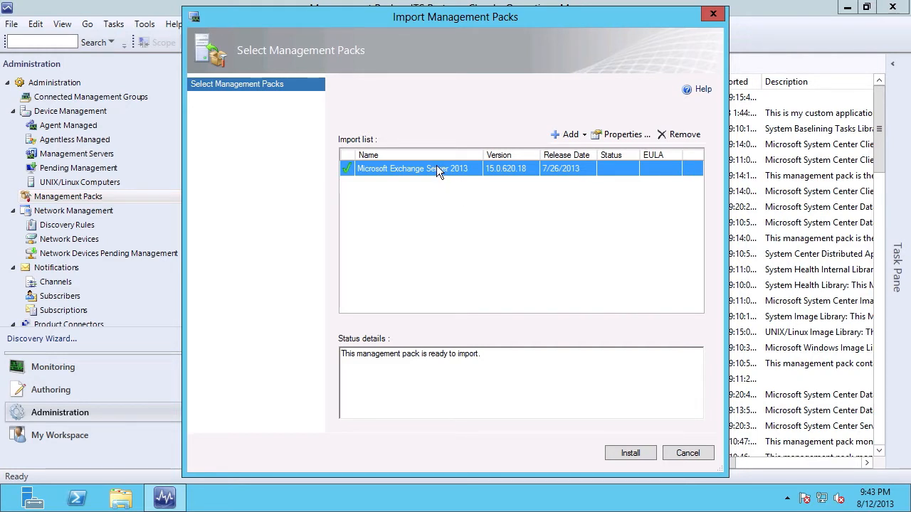
mouse_move(510, 318)
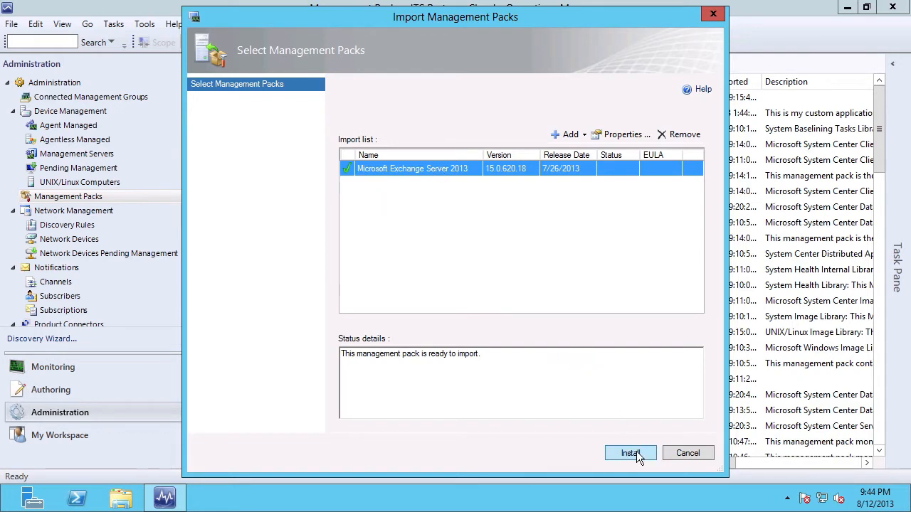
- Import the Microsoft Exchange Server 2013 pack, version 15.0.620.18
click(630, 453)
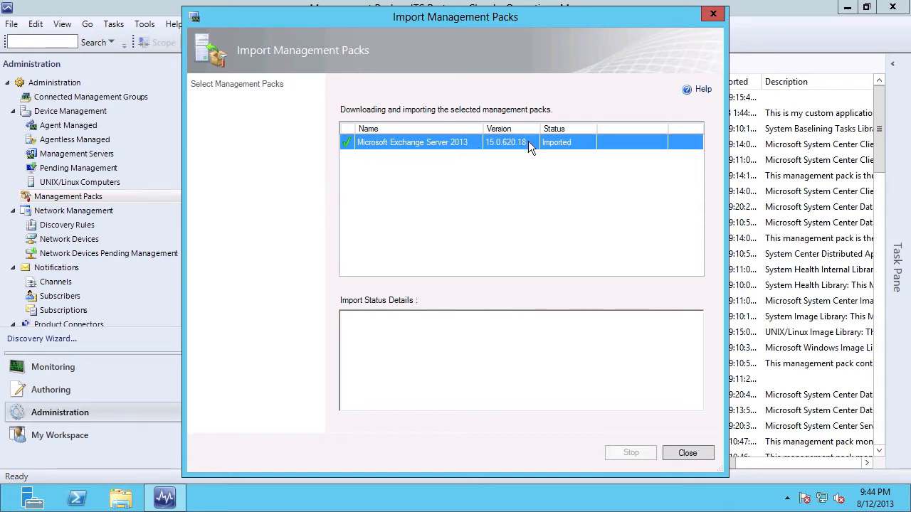
mouse_move(349, 146)
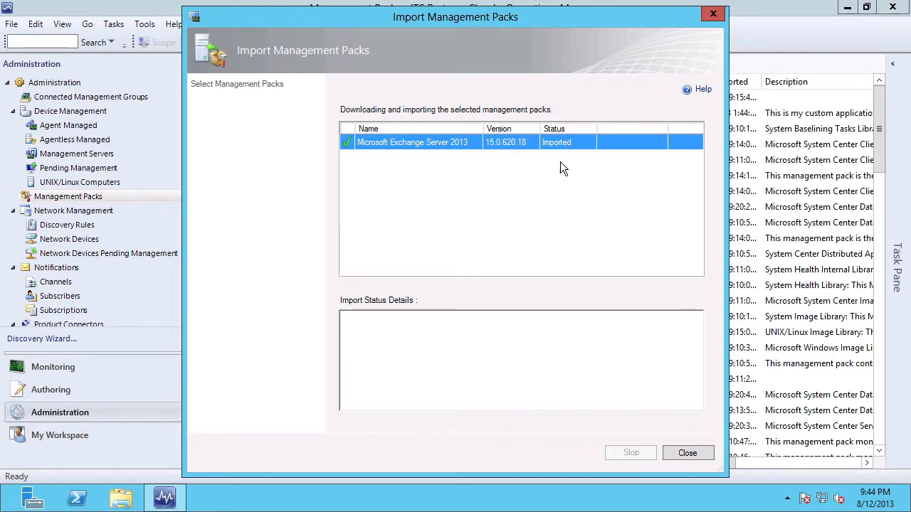
mouse_move(674, 382)
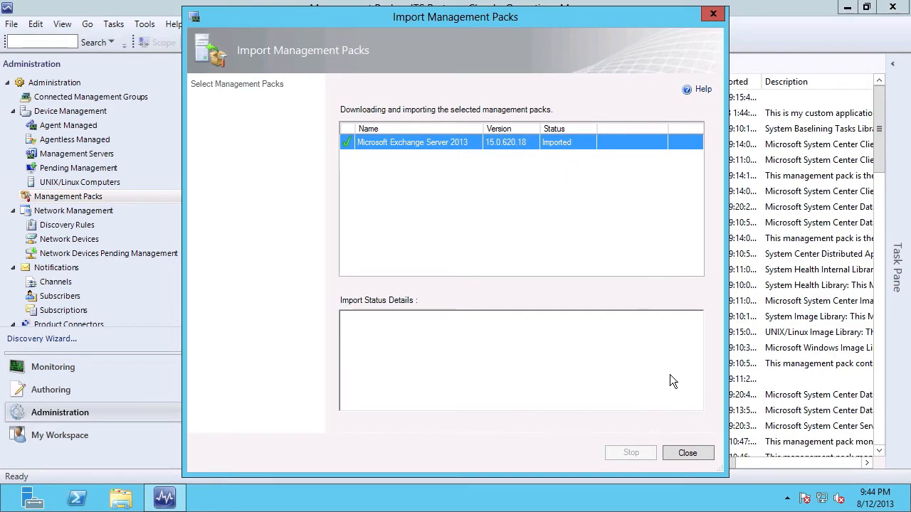
- Close the import window and check the Configuration Manager 2012 Discovery, Library and Monitoring versions (5.0.7705.0)
click(687, 452)
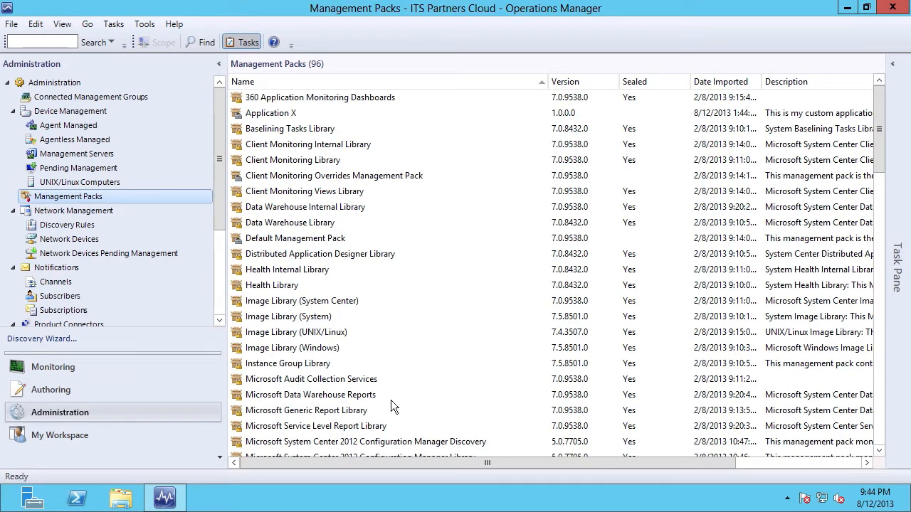
mouse_move(423, 427)
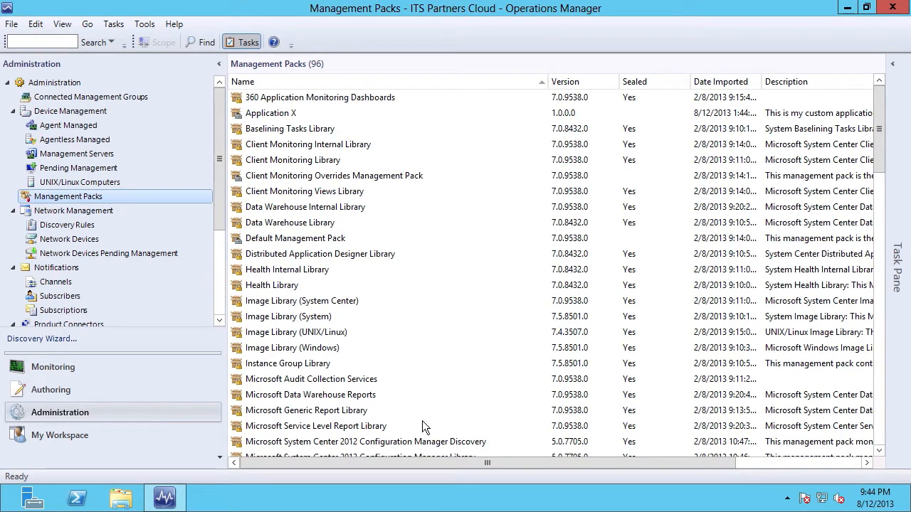
mouse_move(423, 426)
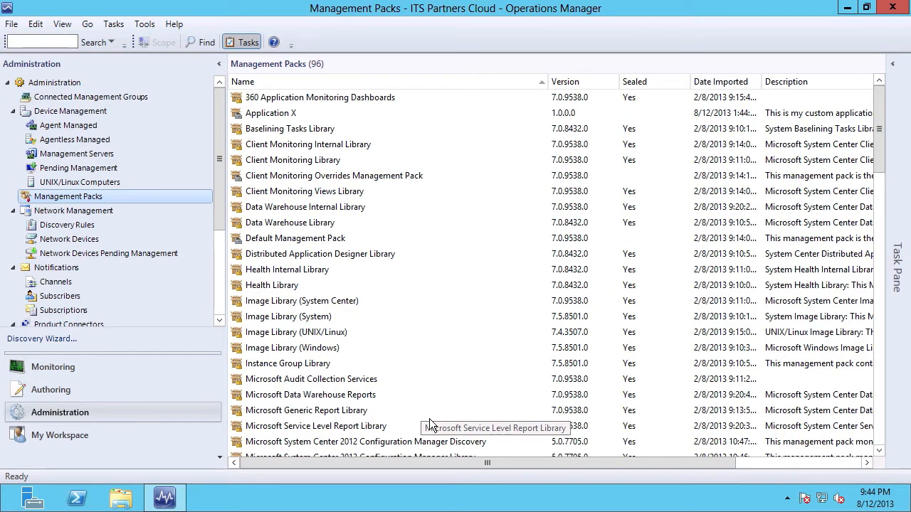
mouse_move(359, 389)
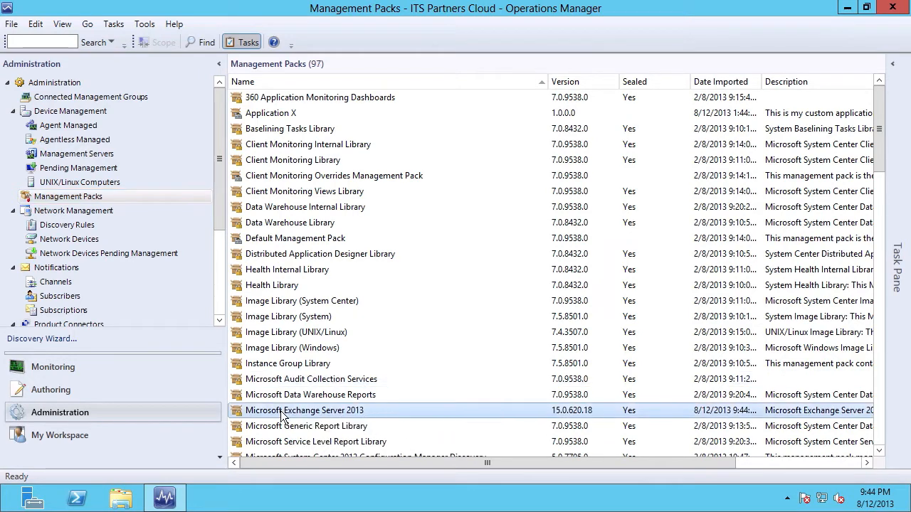
mouse_move(362, 419)
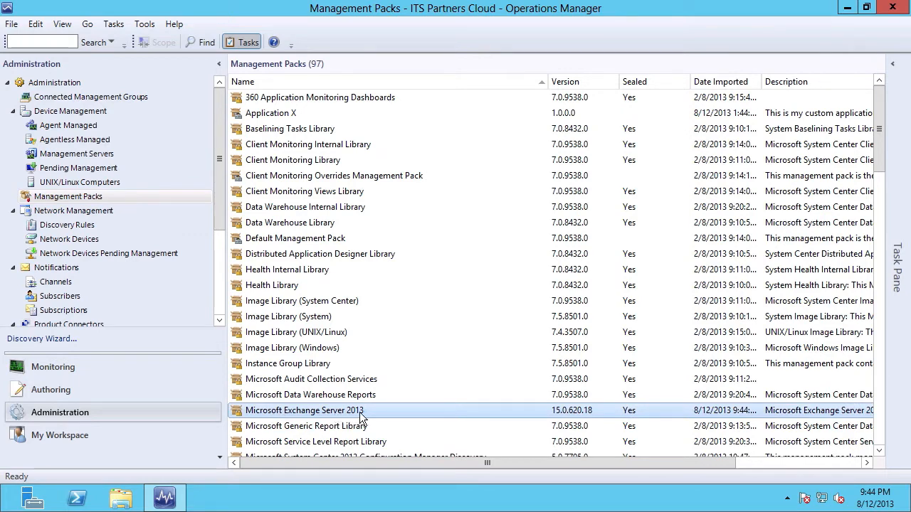
mouse_move(569, 416)
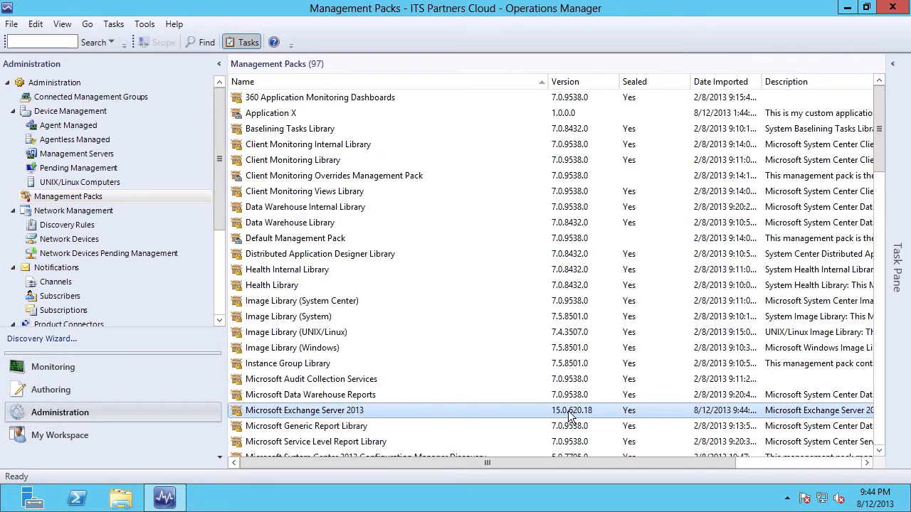
mouse_move(741, 412)
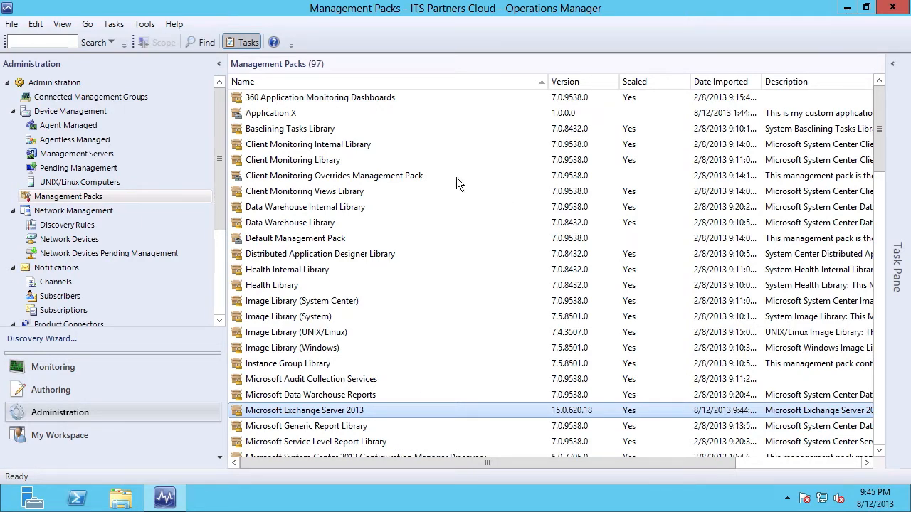
mouse_move(384, 214)
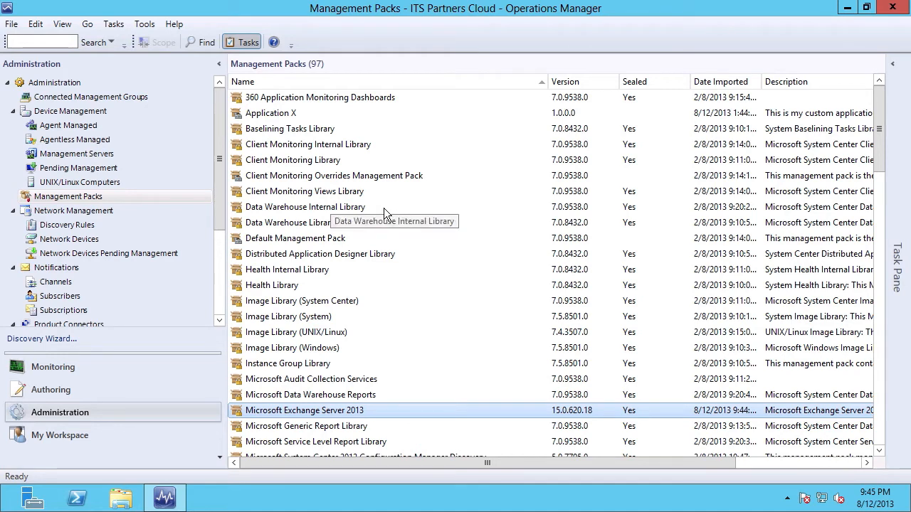
mouse_move(452, 249)
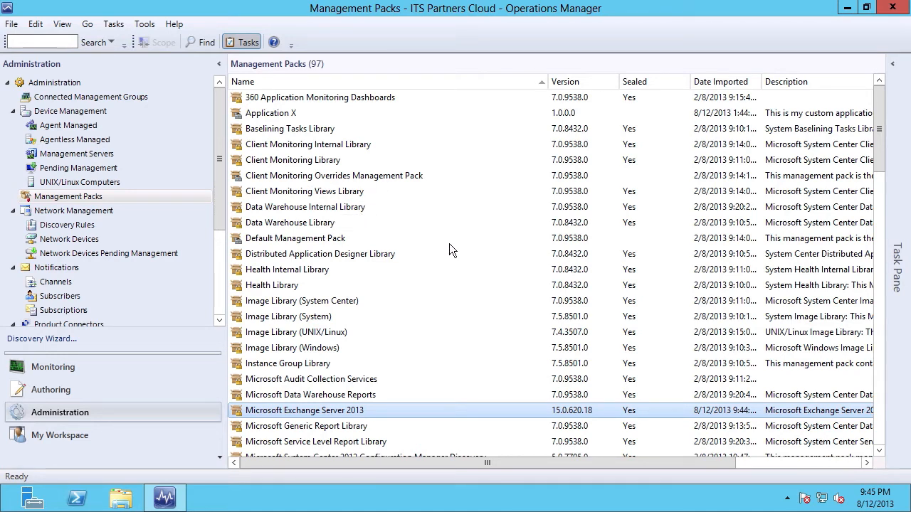
mouse_move(880, 128)
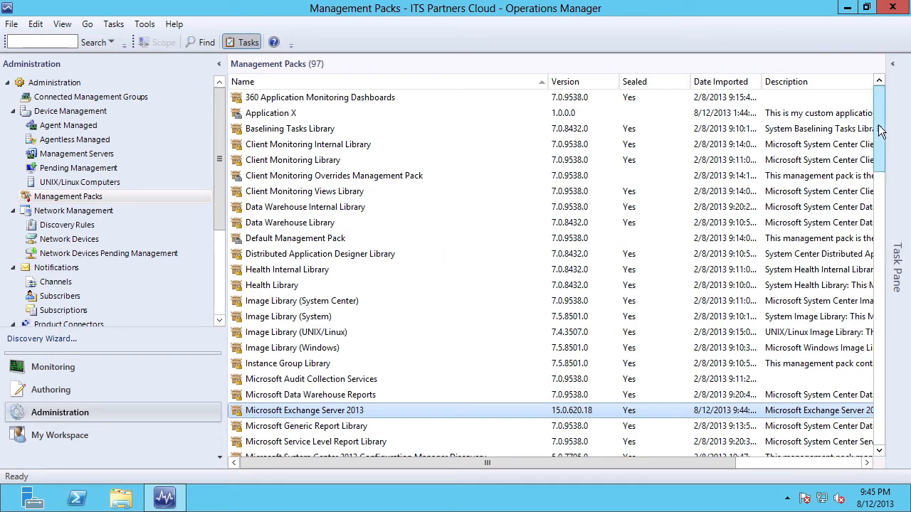
scroll(down, 3)
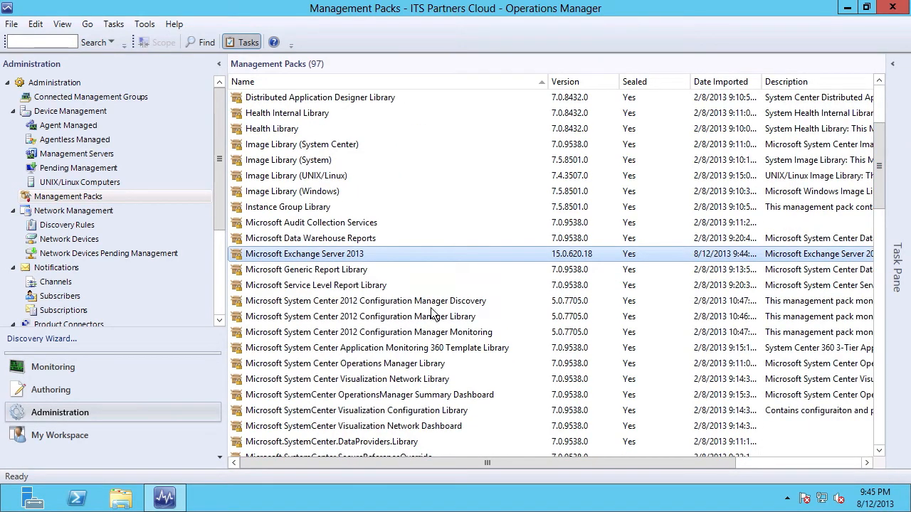
click(365, 301)
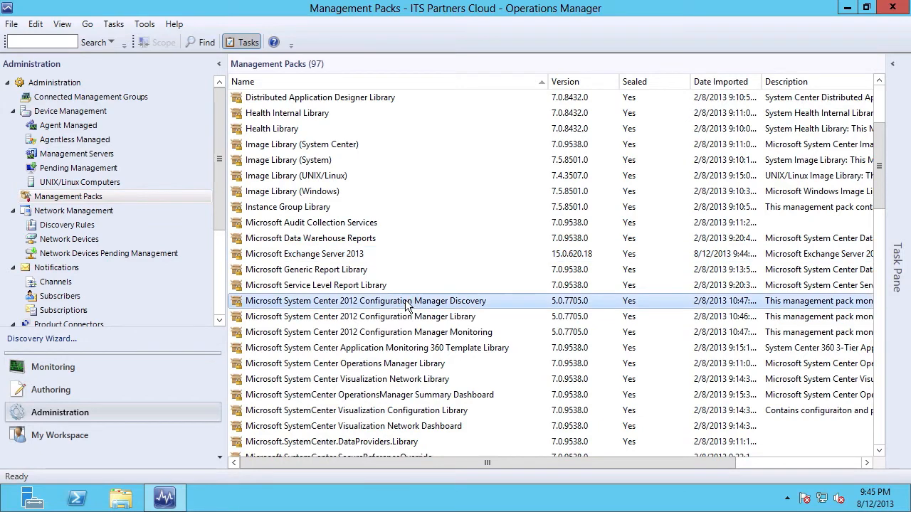
mouse_move(453, 320)
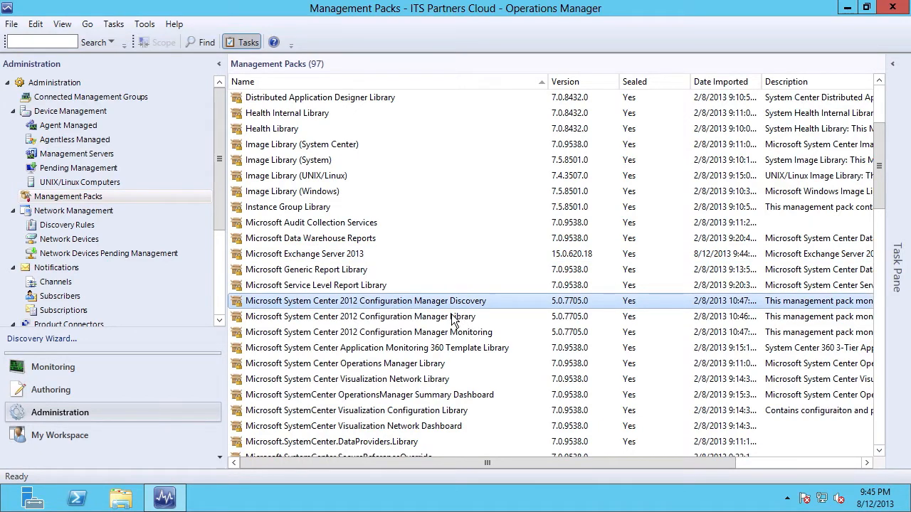
mouse_move(390, 320)
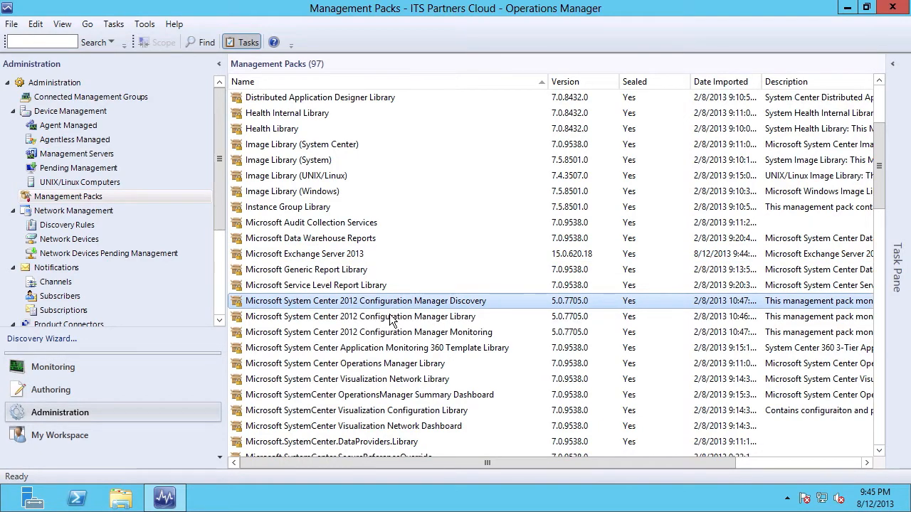
mouse_move(710, 306)
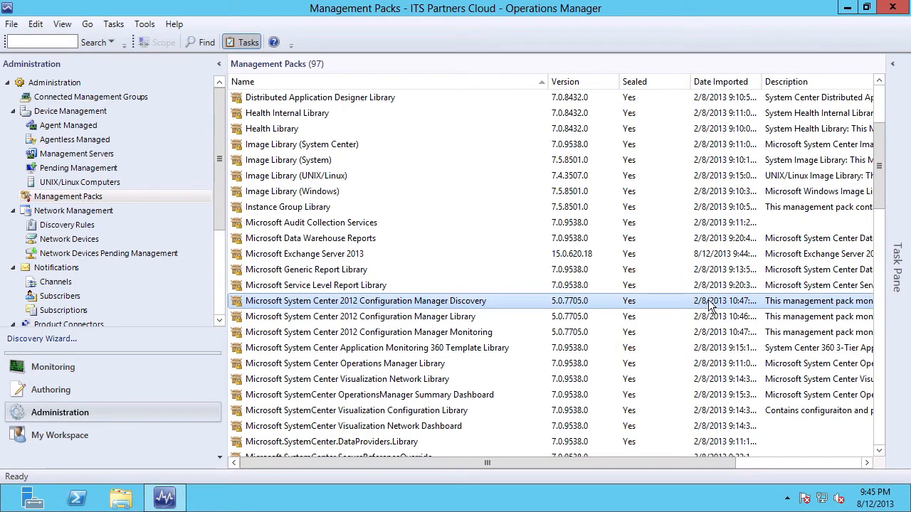
click(361, 316)
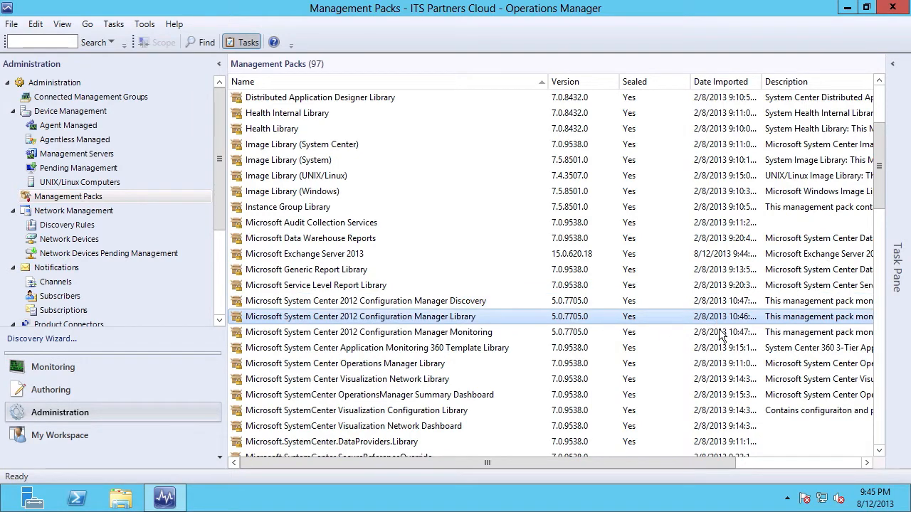
click(368, 332)
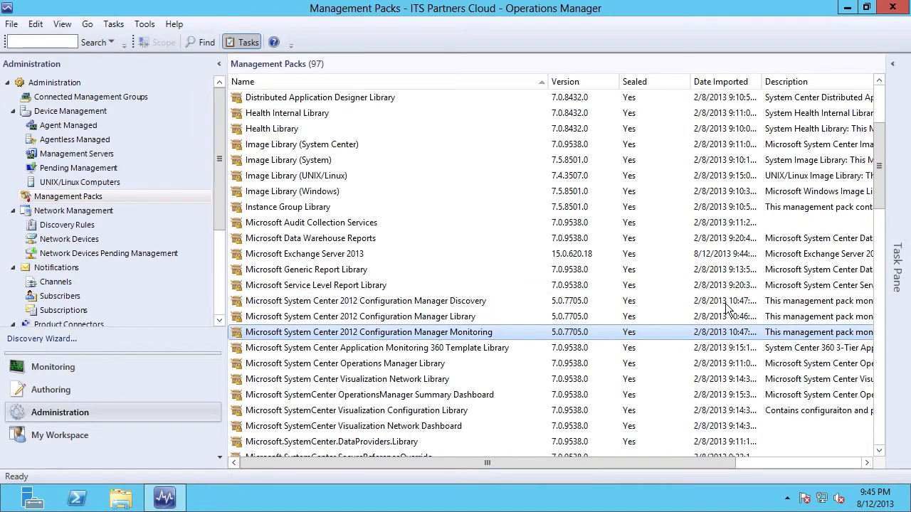
mouse_move(708, 316)
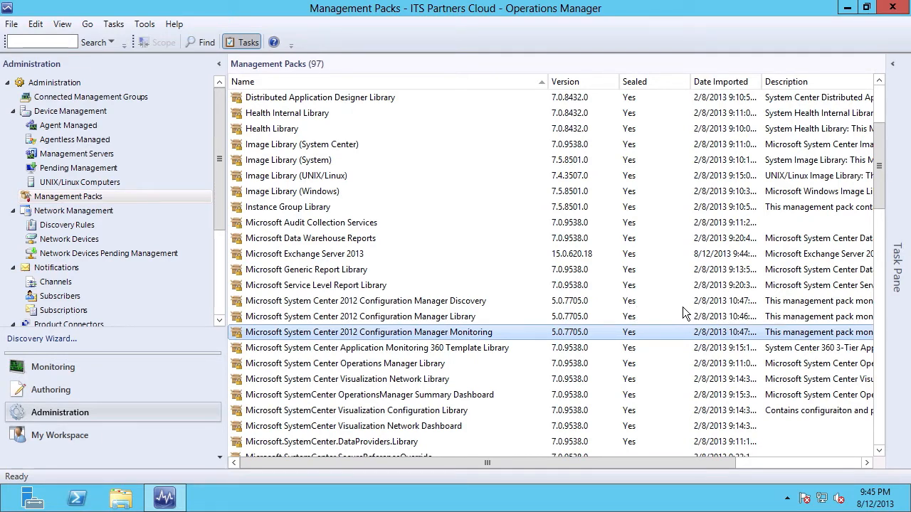
mouse_move(601, 316)
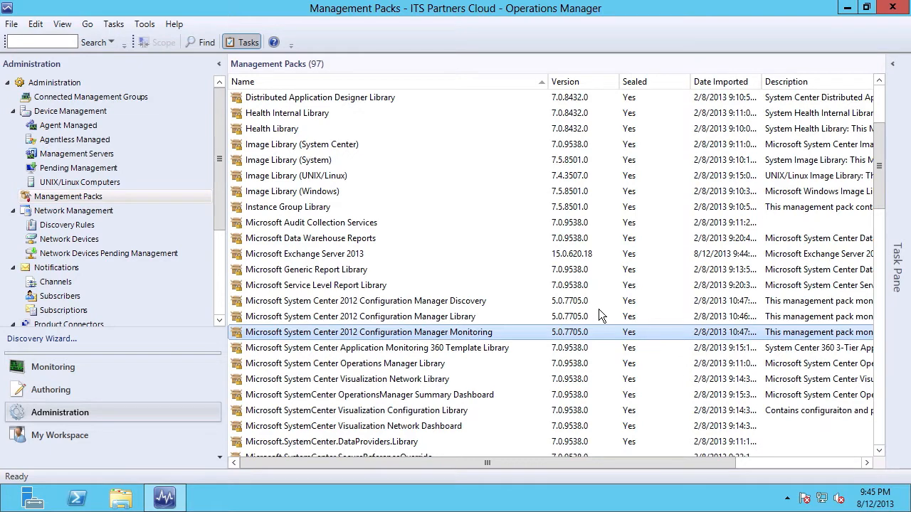
mouse_move(720, 313)
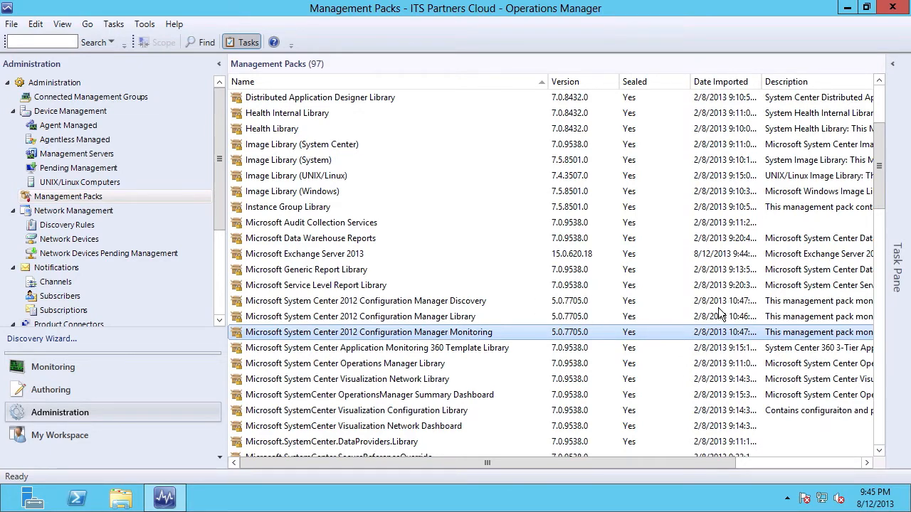
mouse_move(888, 71)
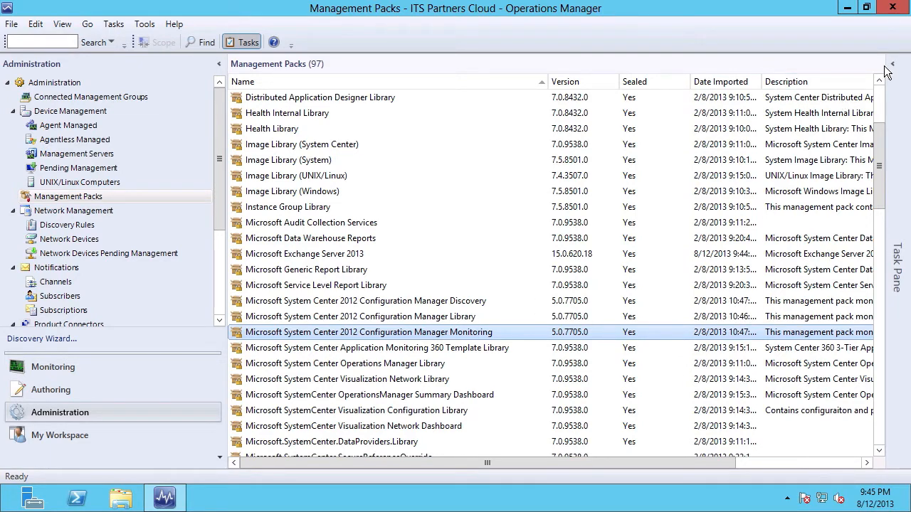
- Start another catalog import and enter 'configuration manager' as the search term
click(887, 65)
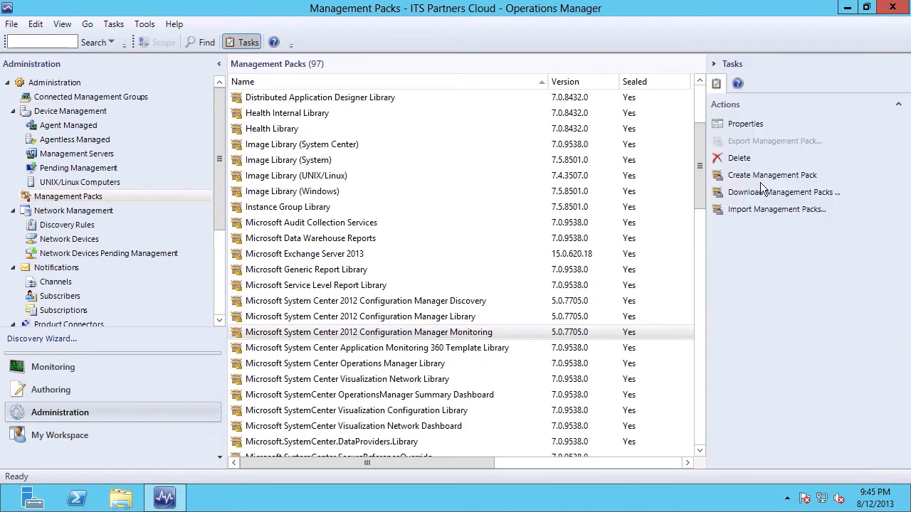
click(777, 209)
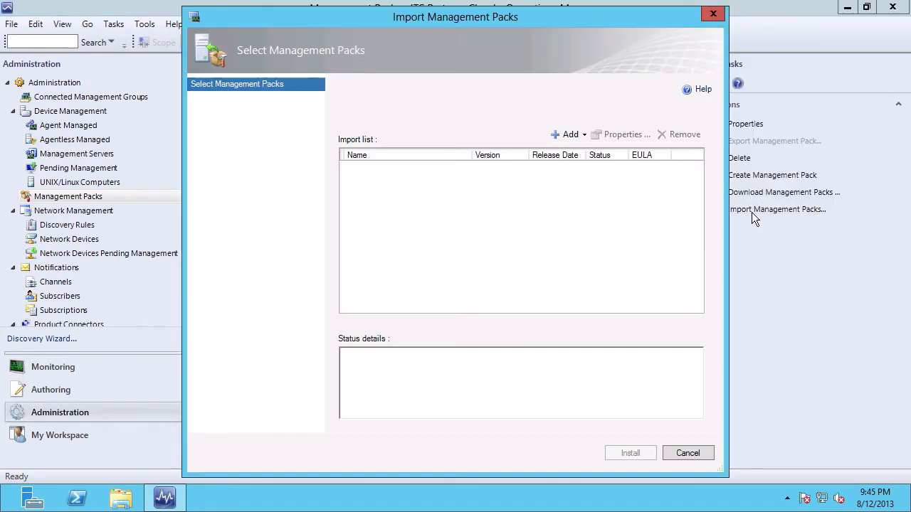
click(569, 134)
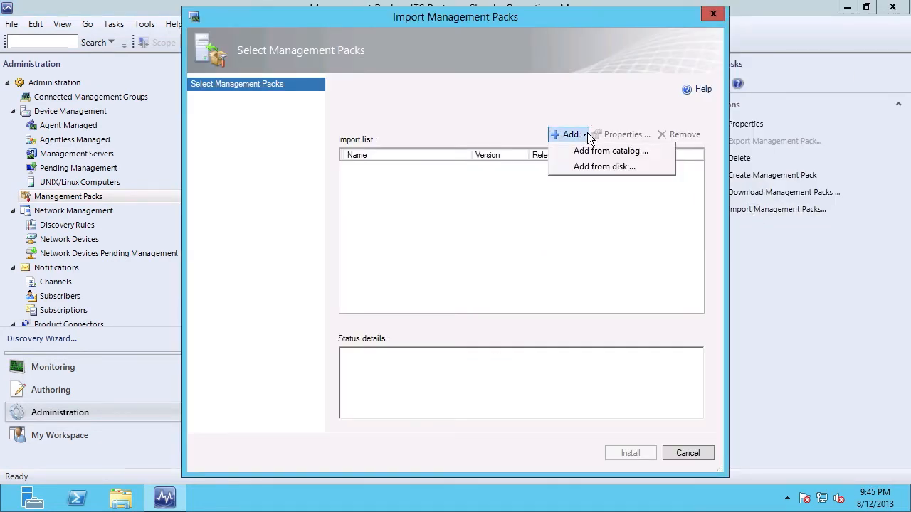
click(610, 150)
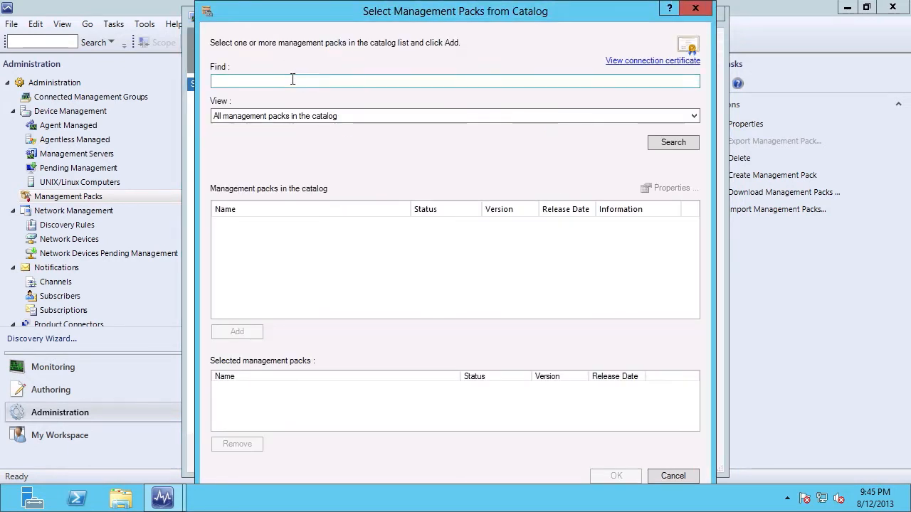
text(configuration manag)
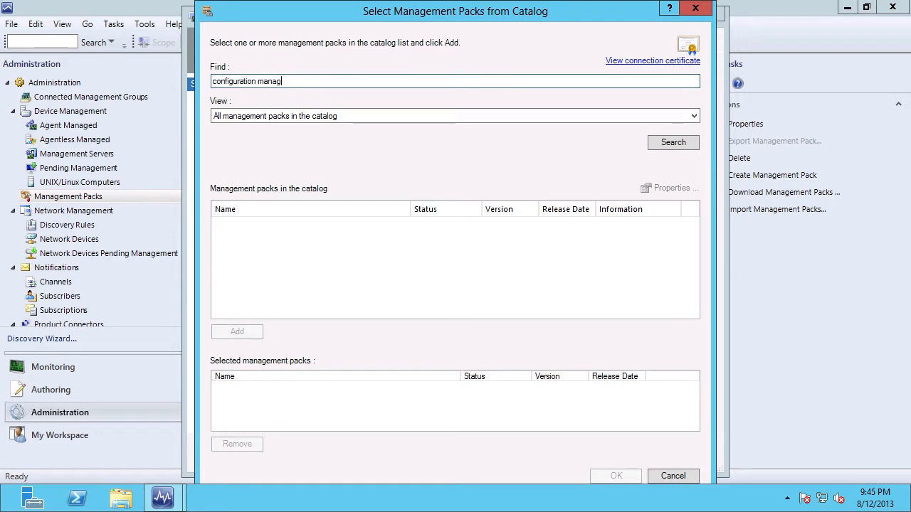
text(er)
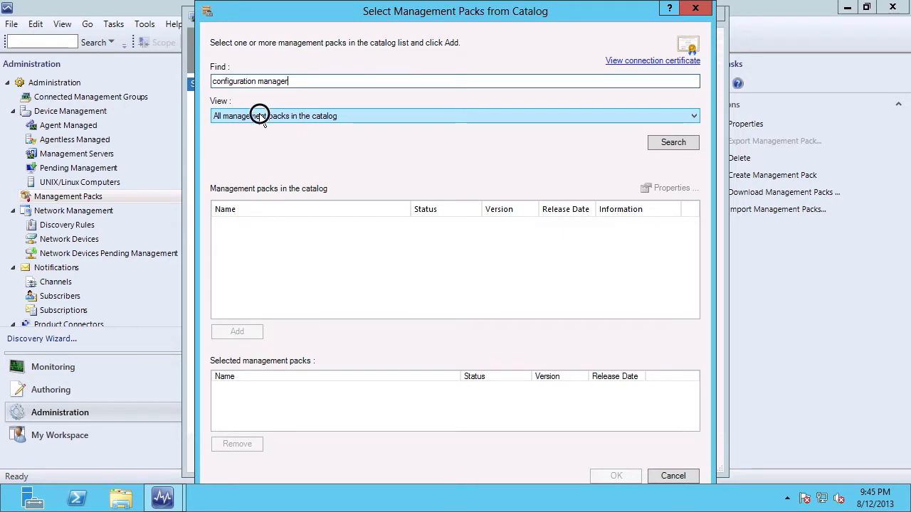
- Add the Monitoring, Library and Discovery update packs (5.0.7804.1000) to the import list
click(691, 115)
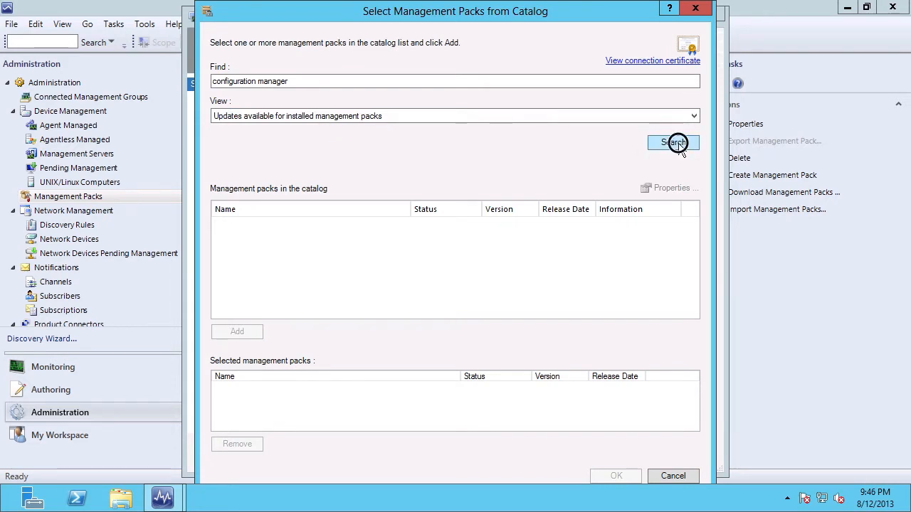
click(672, 142)
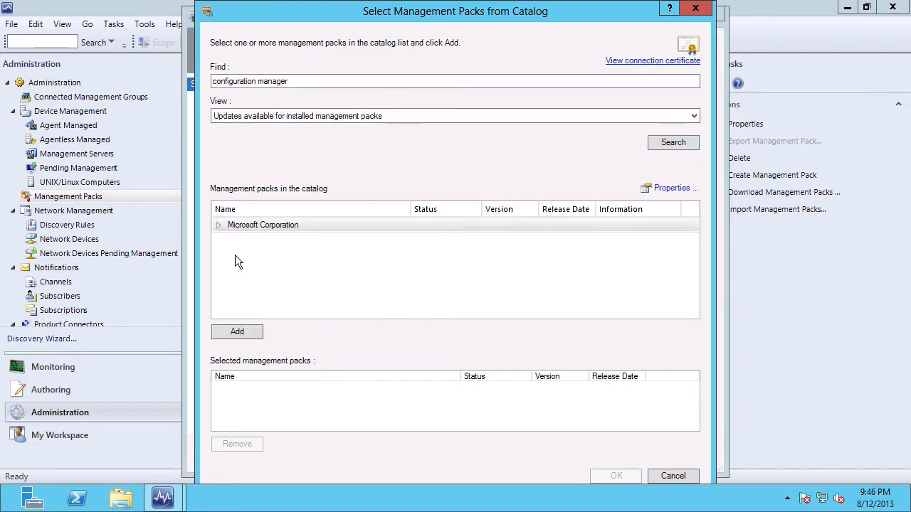
click(219, 225)
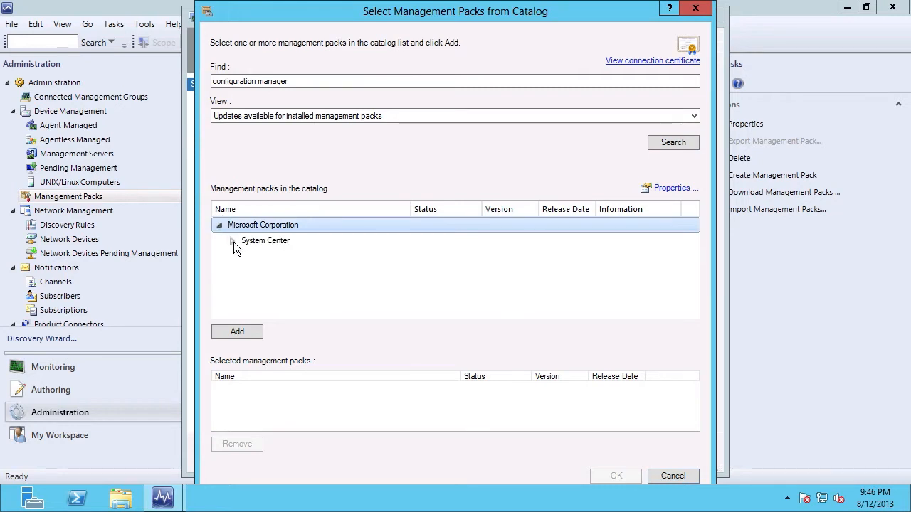
click(232, 241)
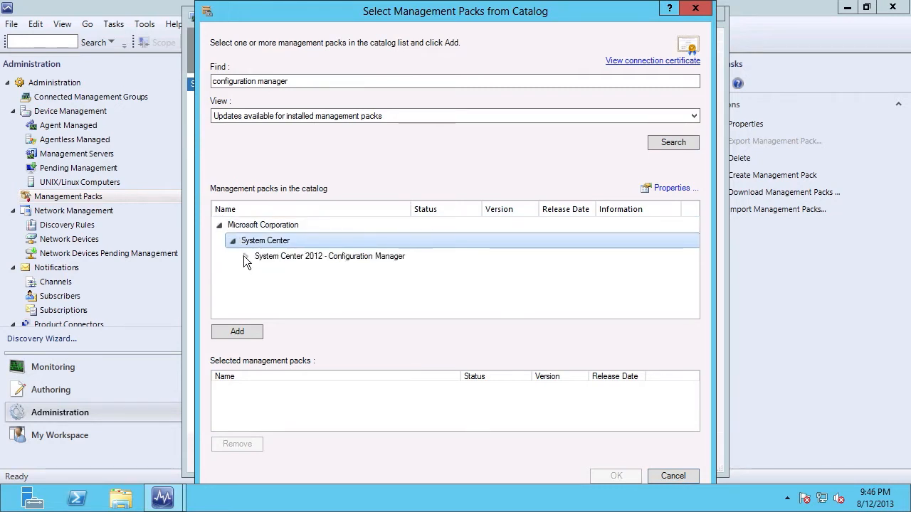
click(244, 257)
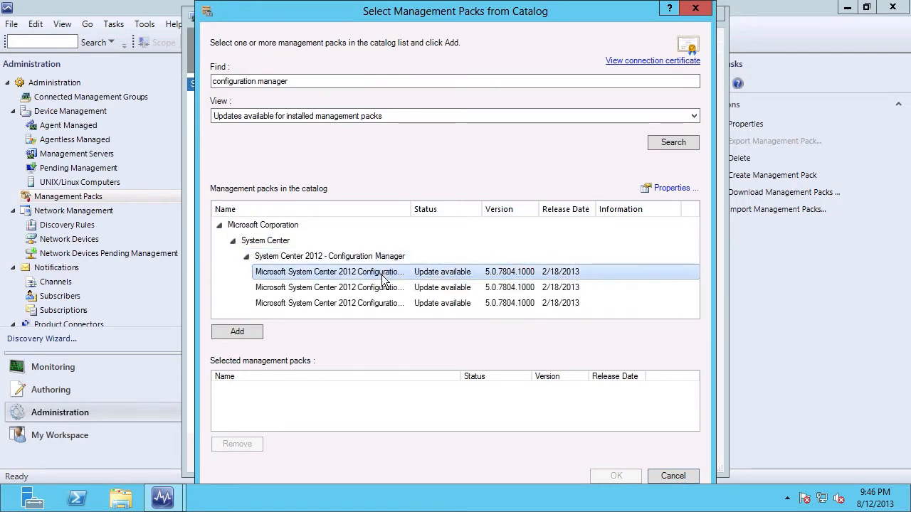
click(329, 287)
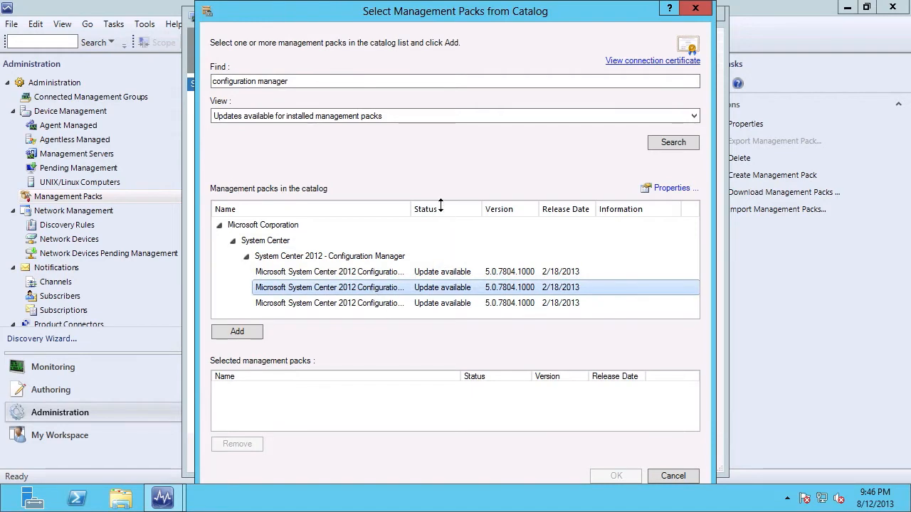
mouse_move(495, 261)
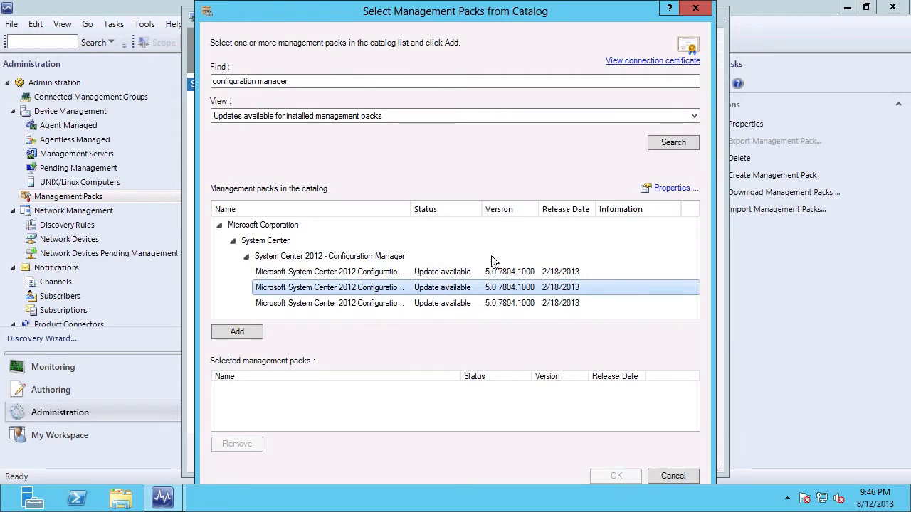
mouse_move(570, 219)
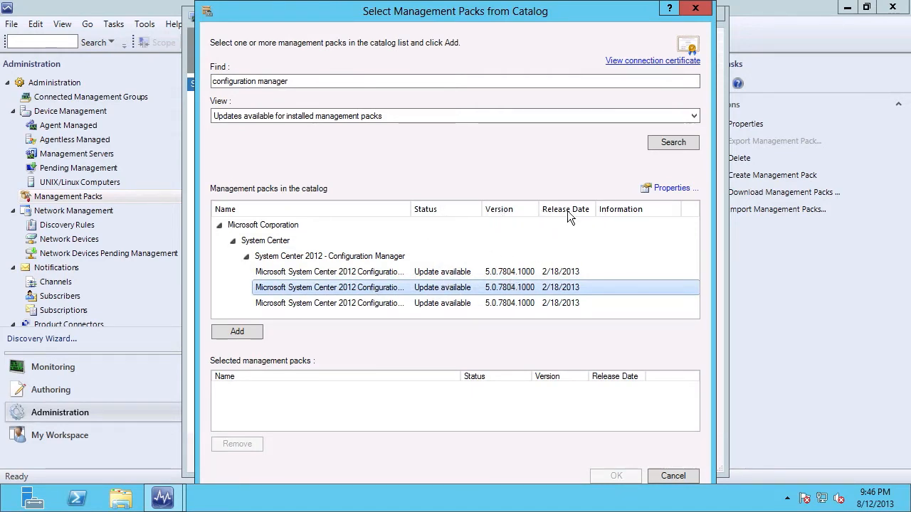
mouse_move(315, 276)
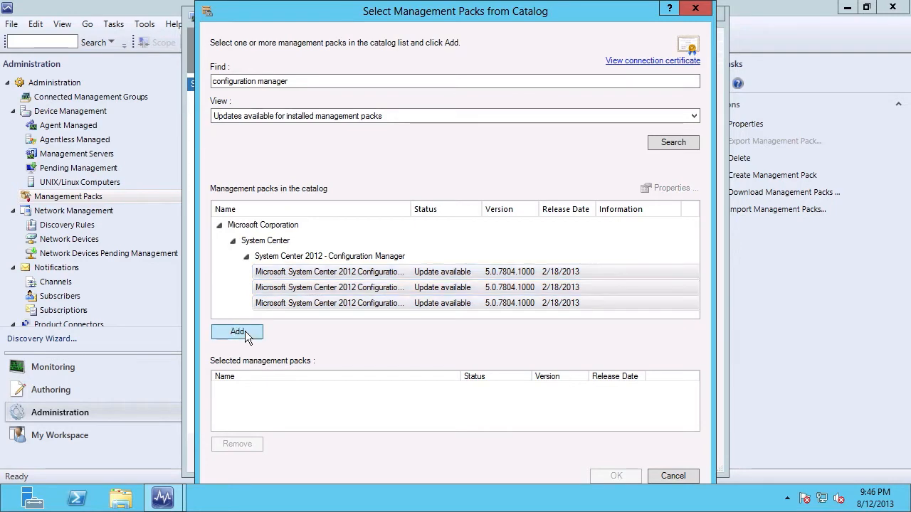
click(237, 332)
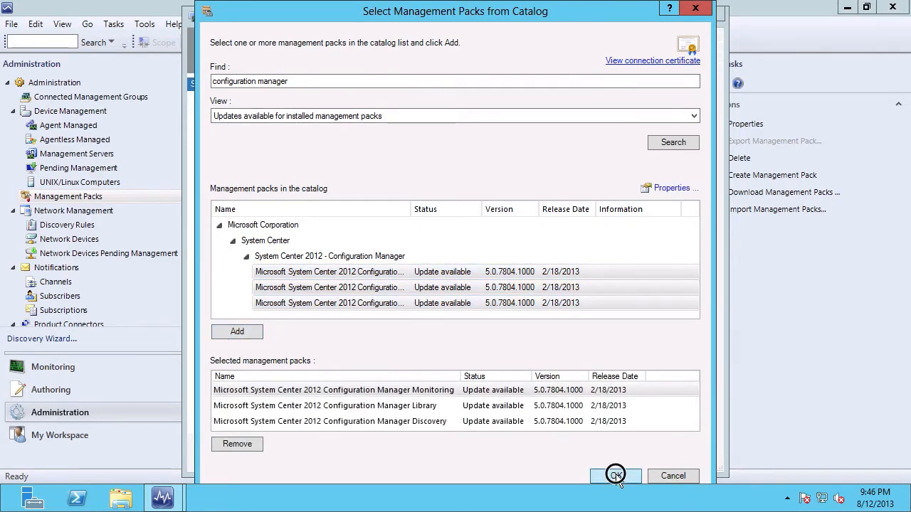
click(615, 475)
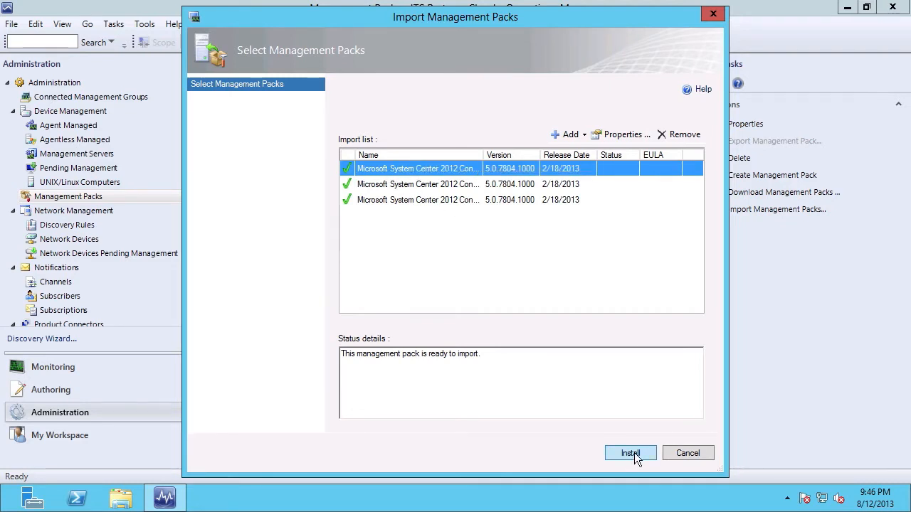
- Install the three Configuration Manager 2012 update packs: two import, one fails
click(630, 454)
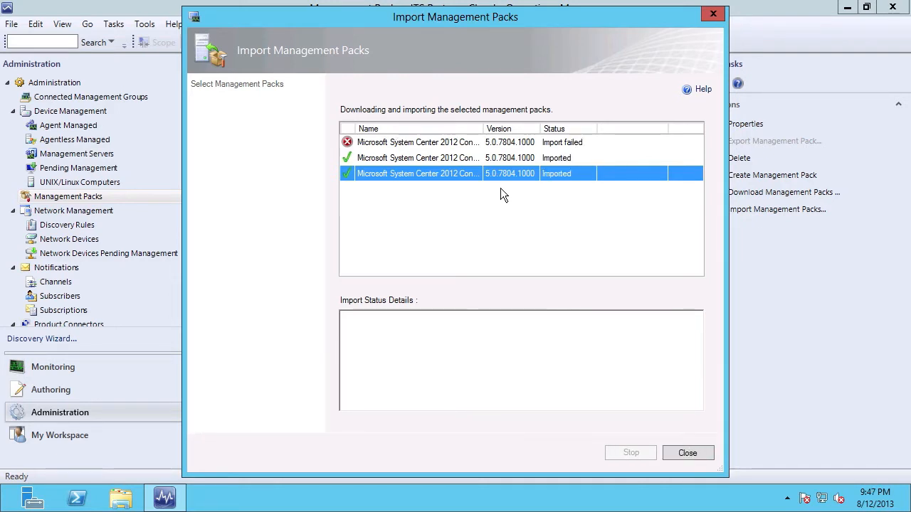
mouse_move(577, 182)
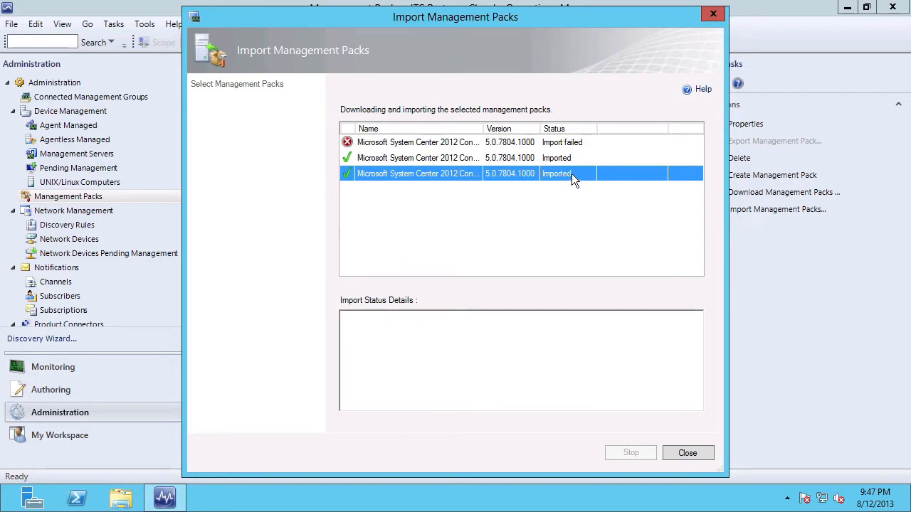
mouse_move(427, 142)
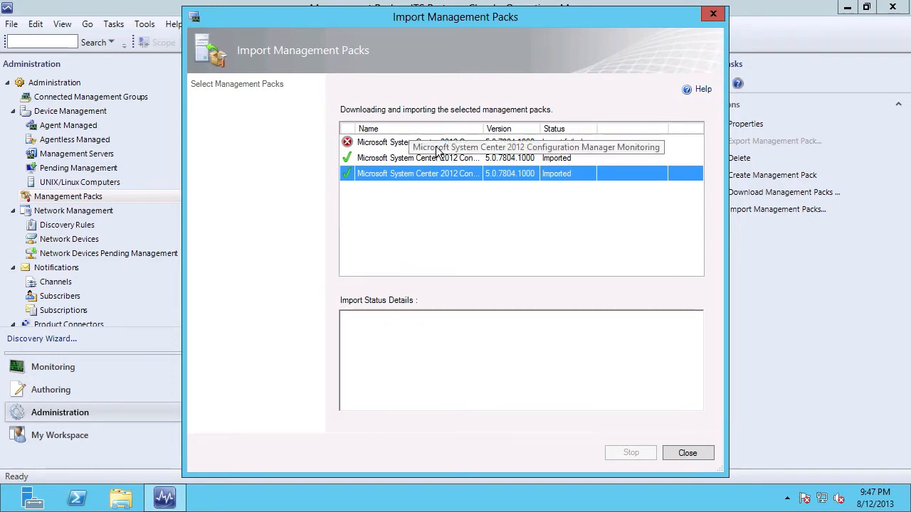
- Read the Monitoring pack's failure details: Library 5.0.7804.1000 required, only 5.0.7705.0 present
click(417, 142)
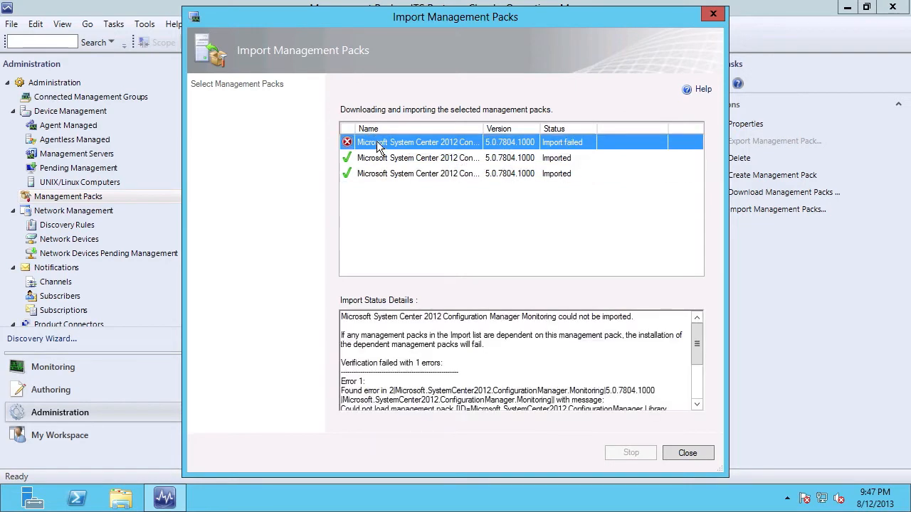
mouse_move(347, 147)
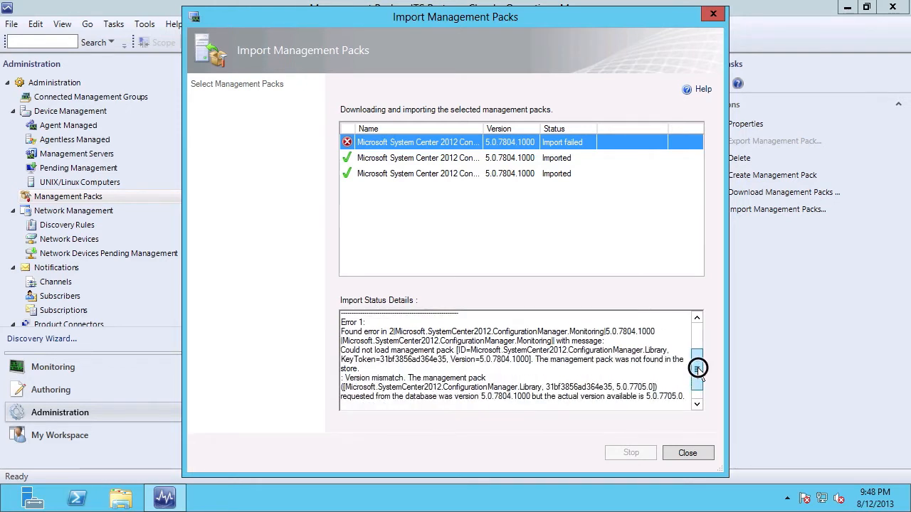
scroll(down, 3)
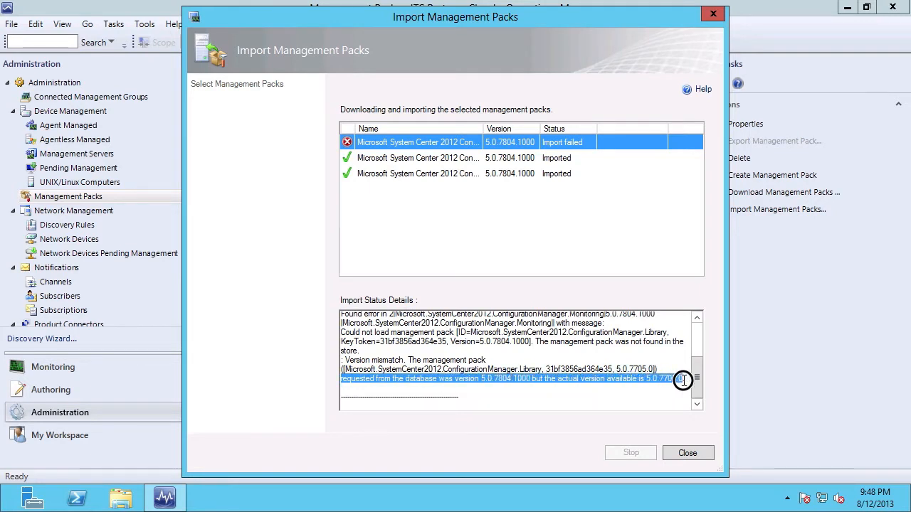
mouse_move(664, 356)
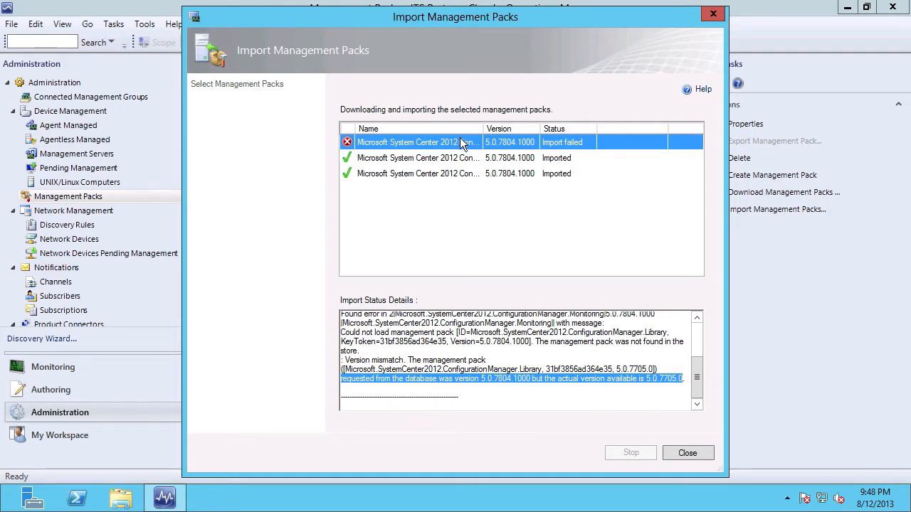
mouse_move(406, 143)
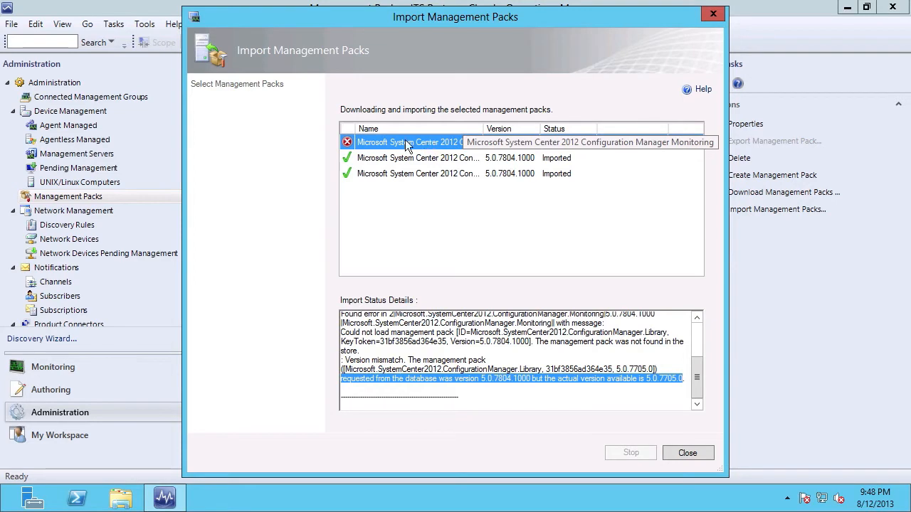
click(417, 142)
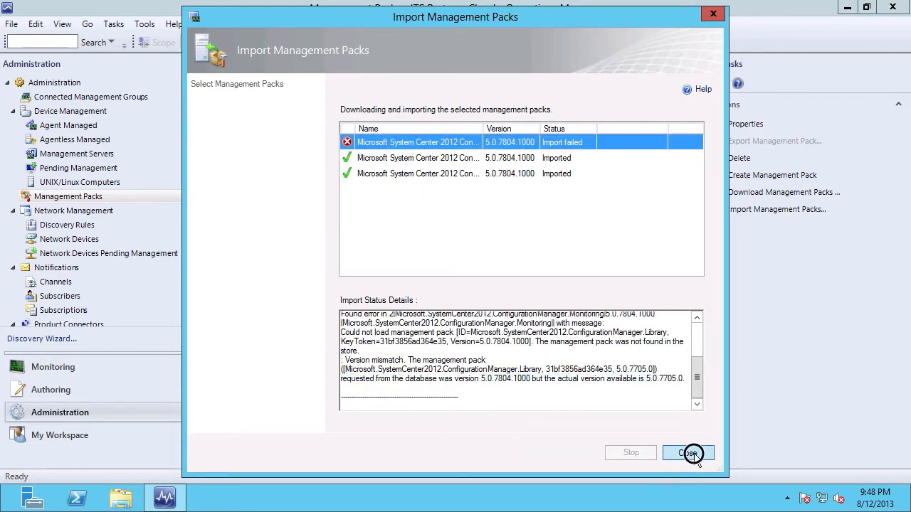
- Close the import results and select the Monitoring pack, still at 5.0.7705.0
click(688, 453)
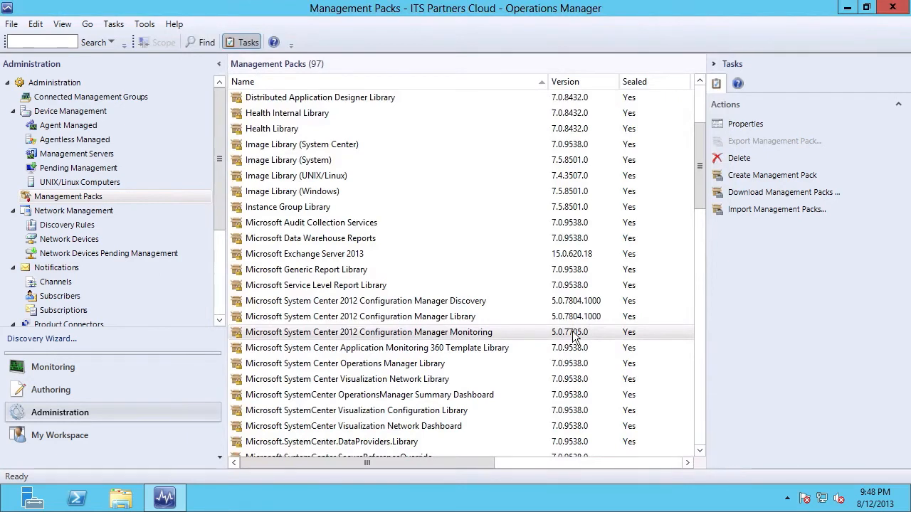
mouse_move(434, 312)
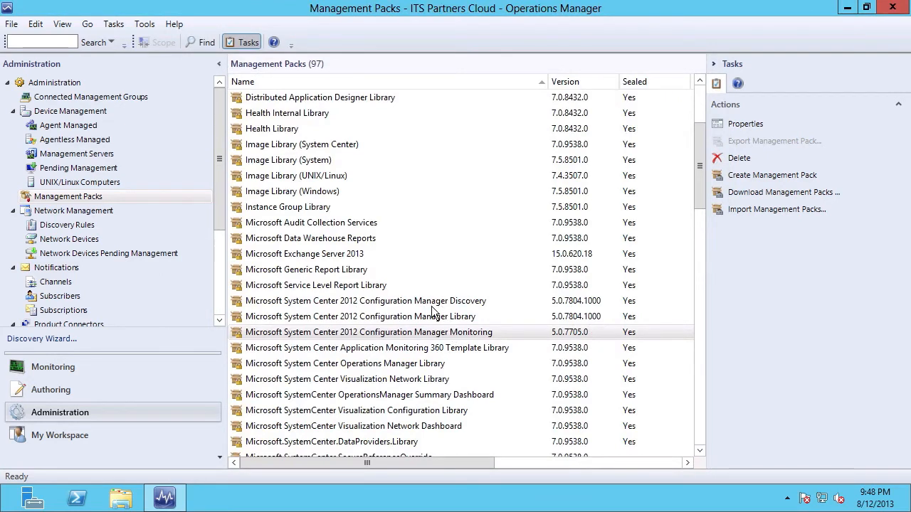
mouse_move(459, 321)
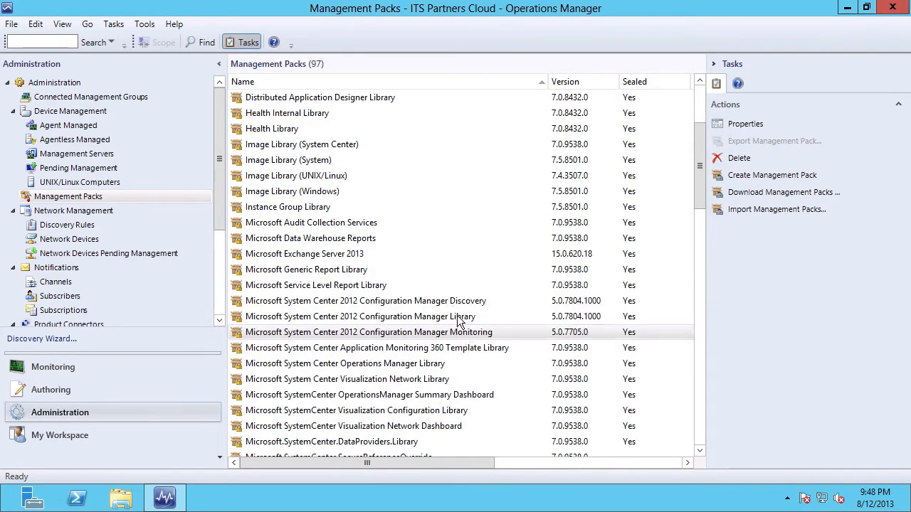
click(368, 333)
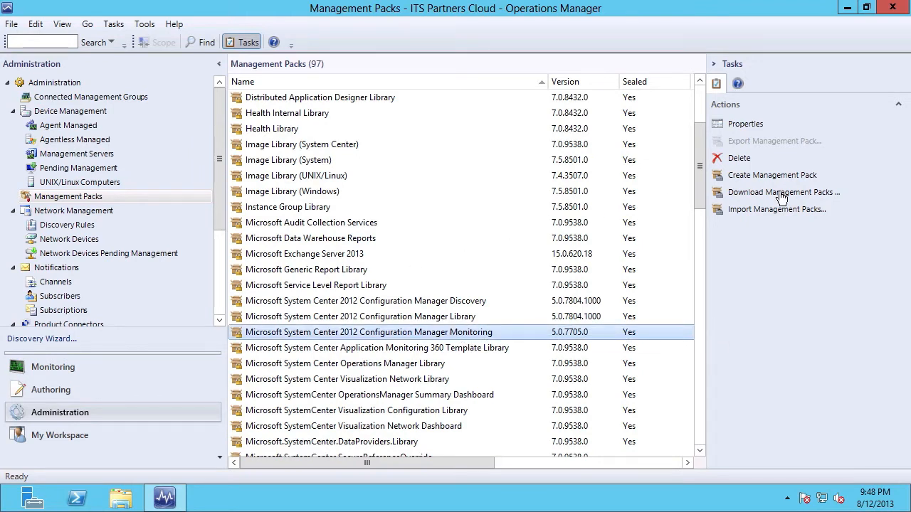
mouse_move(783, 192)
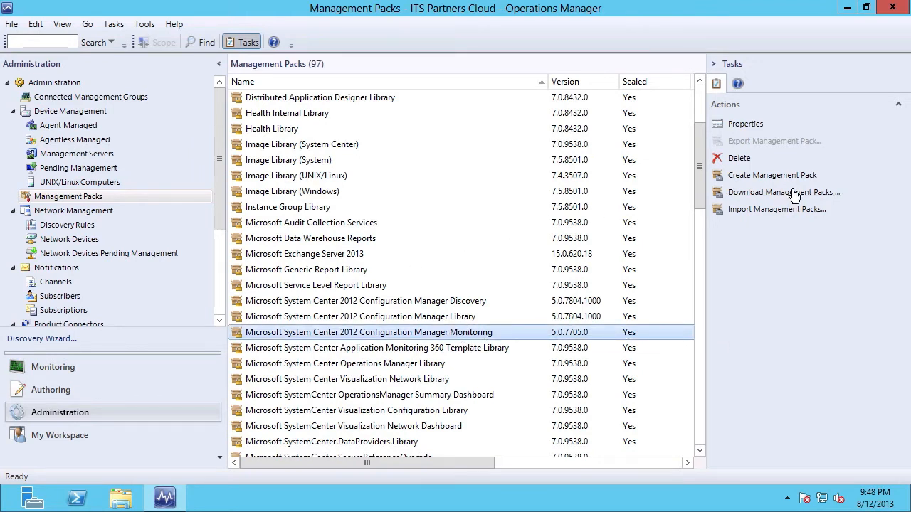
- Search the catalog for 'configuration manager' across all management packs
click(782, 193)
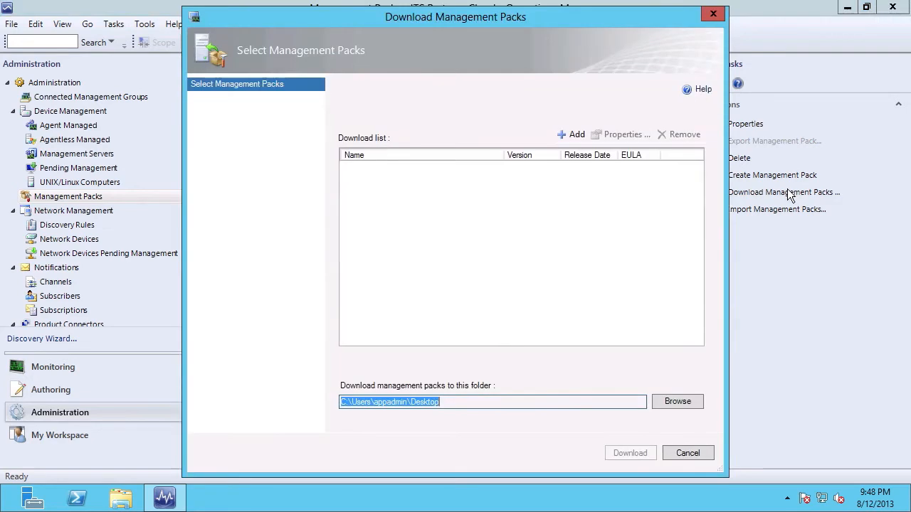
click(576, 135)
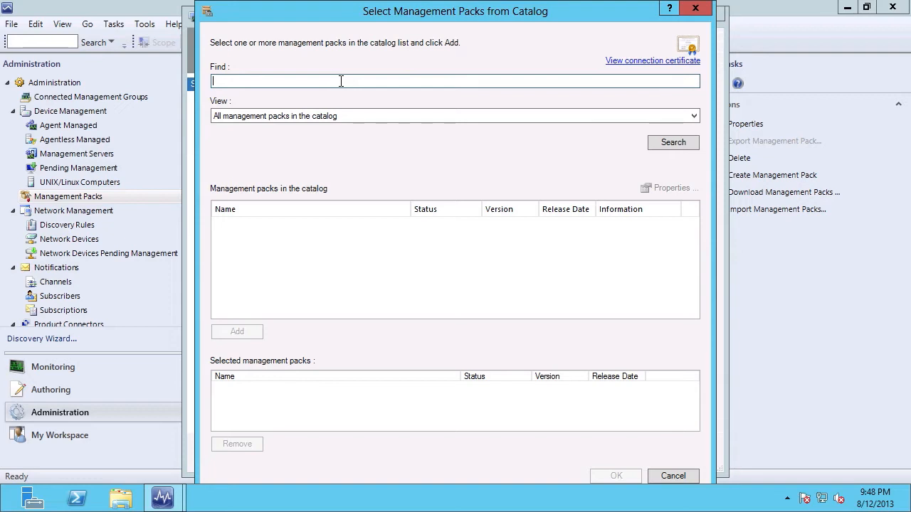
text(configuration)
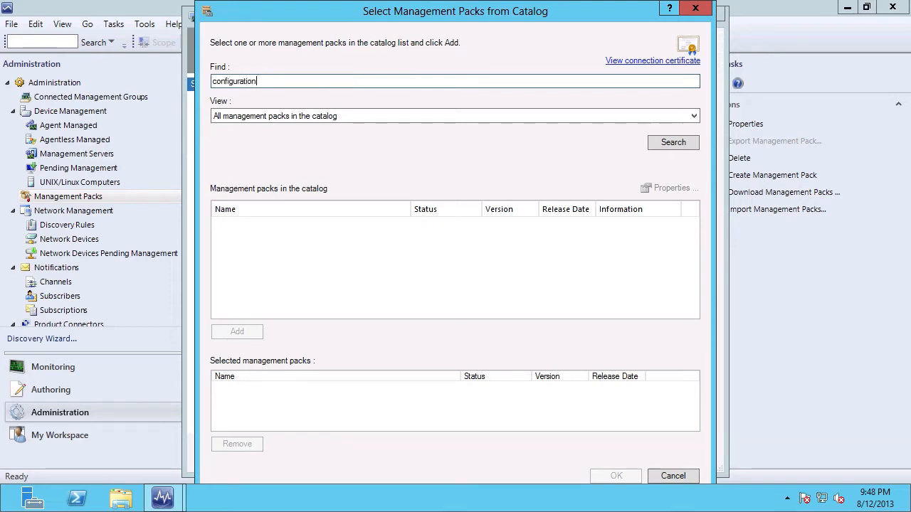
text(manager)
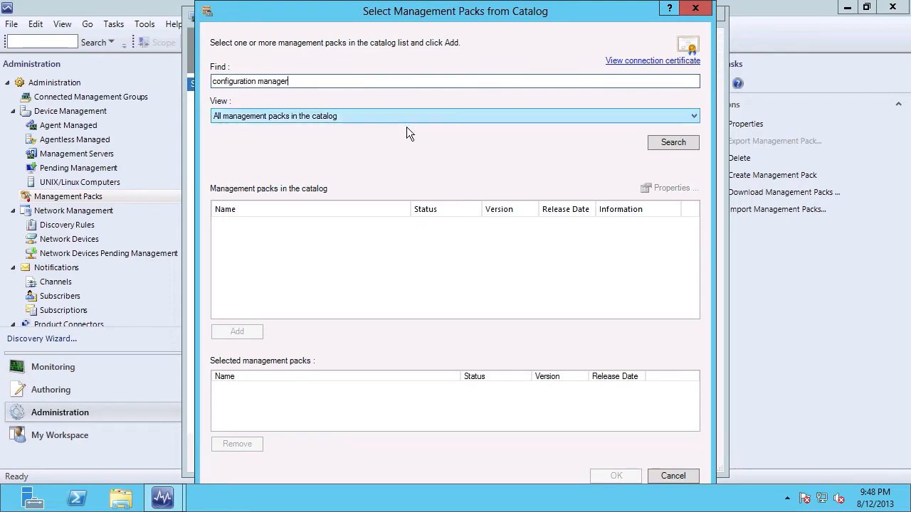
click(692, 115)
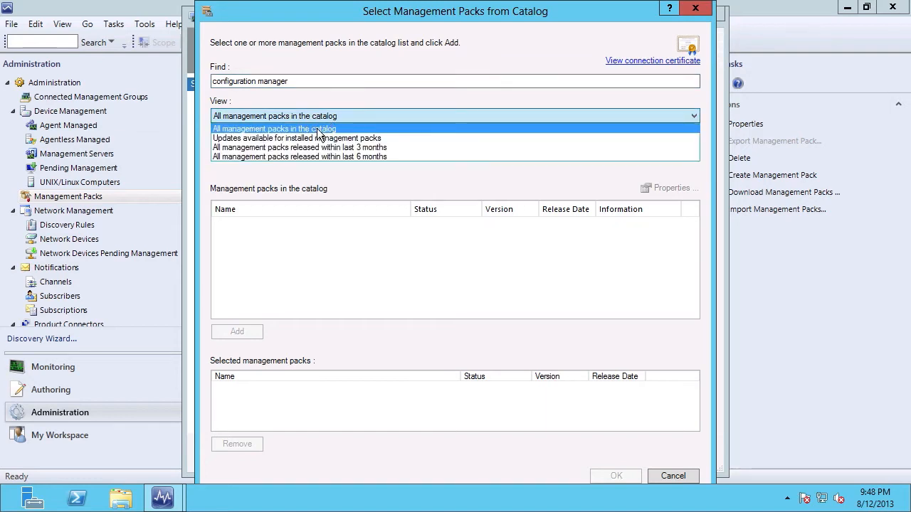
click(275, 129)
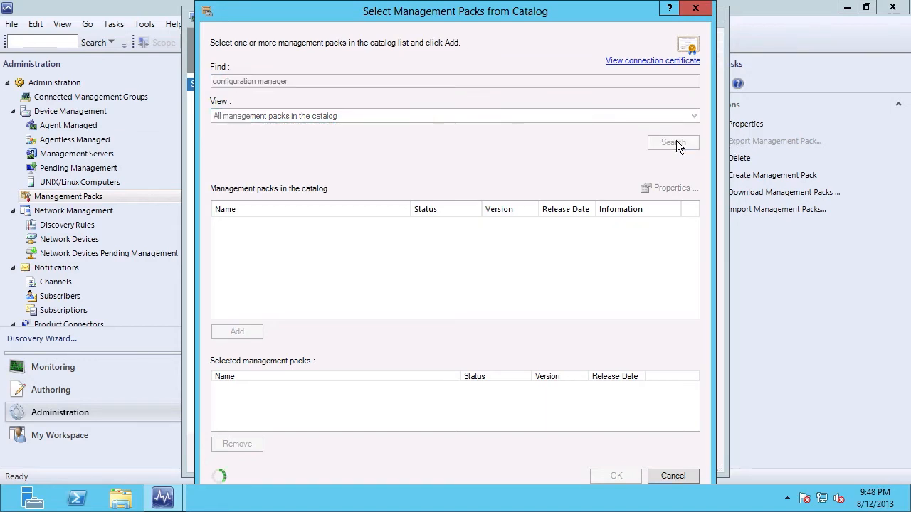
- Add the updated System Center 2012 Configuration Manager Monitoring pack to the download list
click(672, 142)
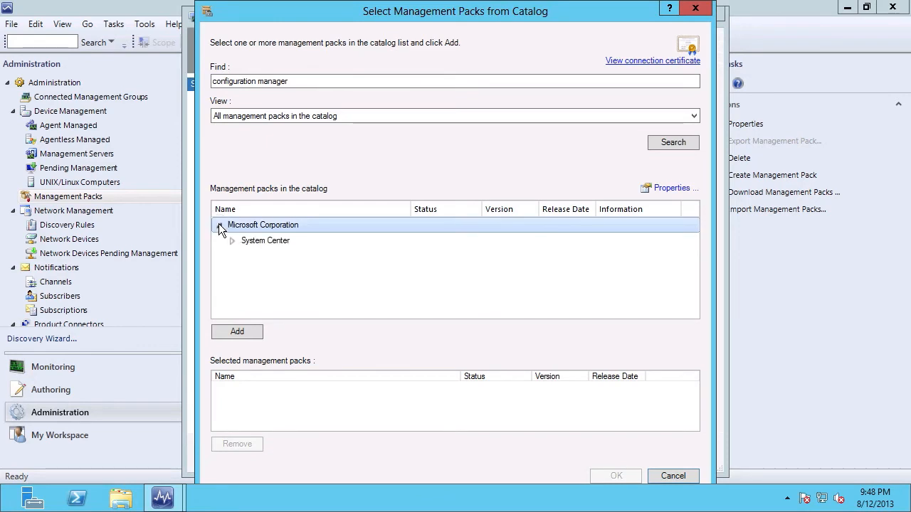
click(231, 241)
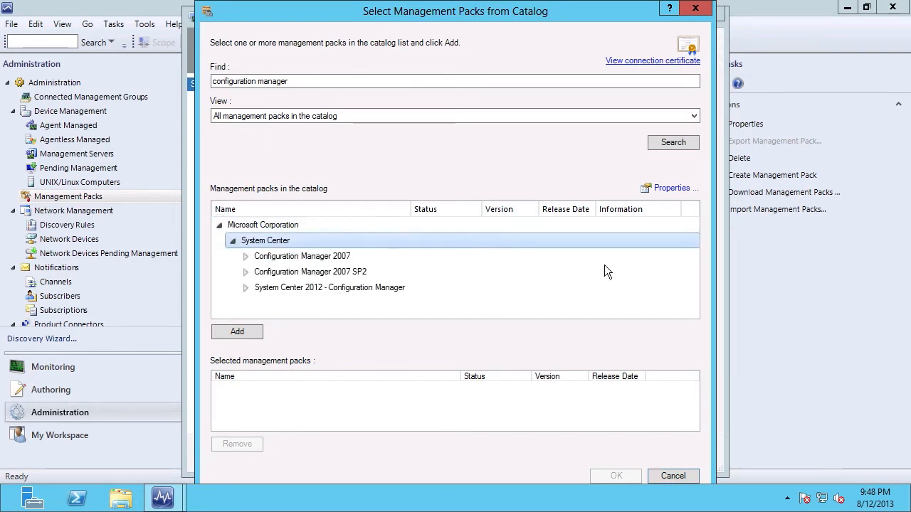
mouse_move(228, 264)
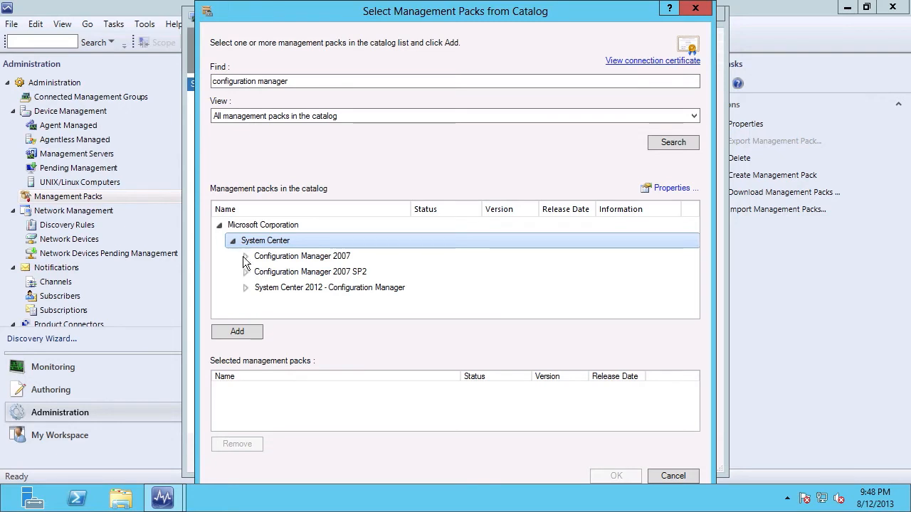
click(245, 256)
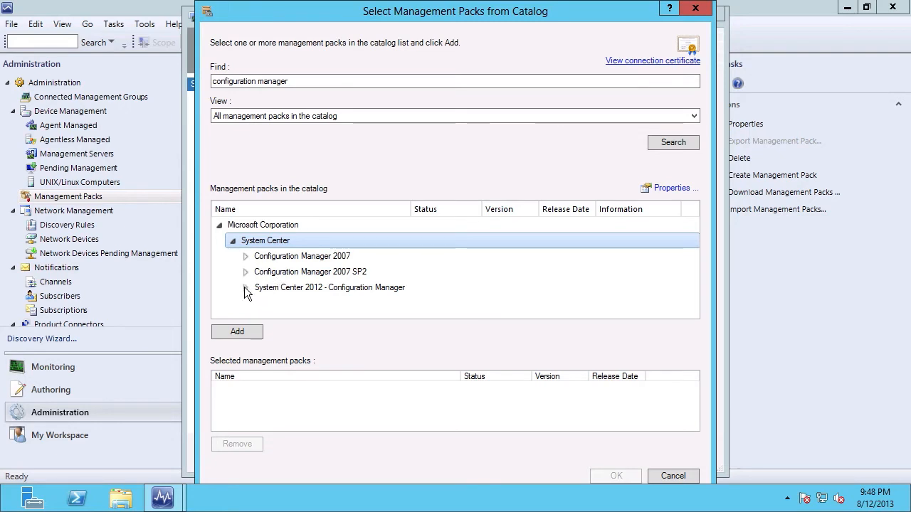
click(246, 287)
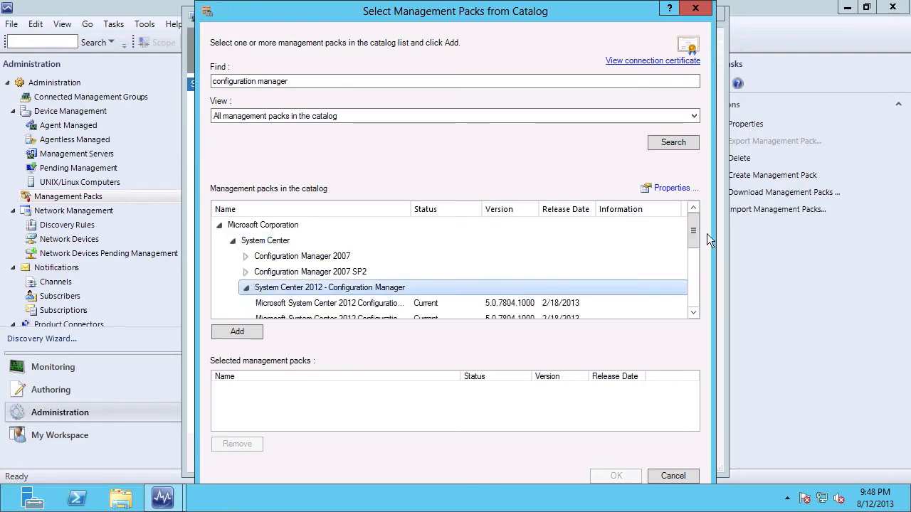
scroll(down, 3)
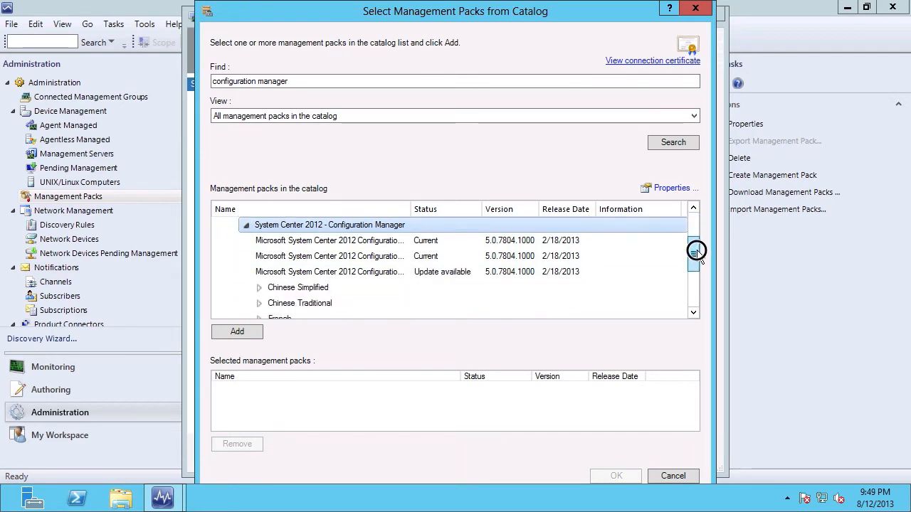
scroll(up, 3)
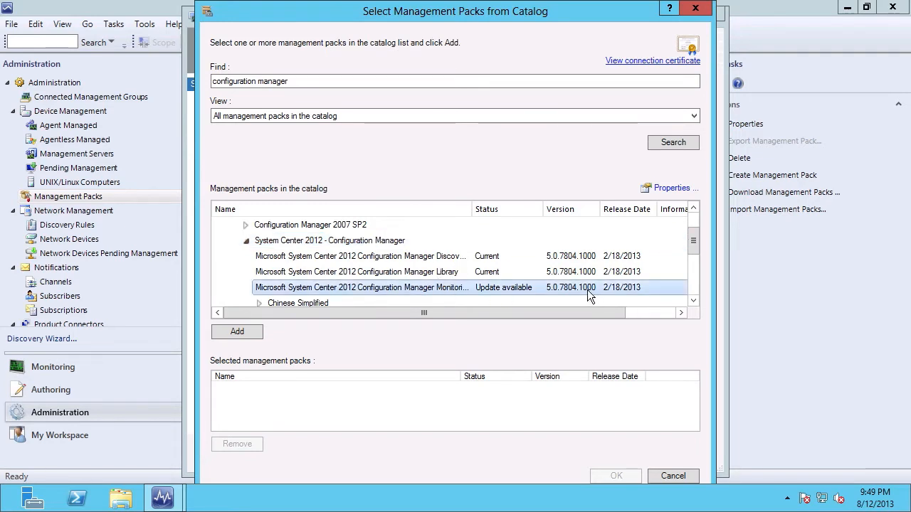
mouse_move(557, 295)
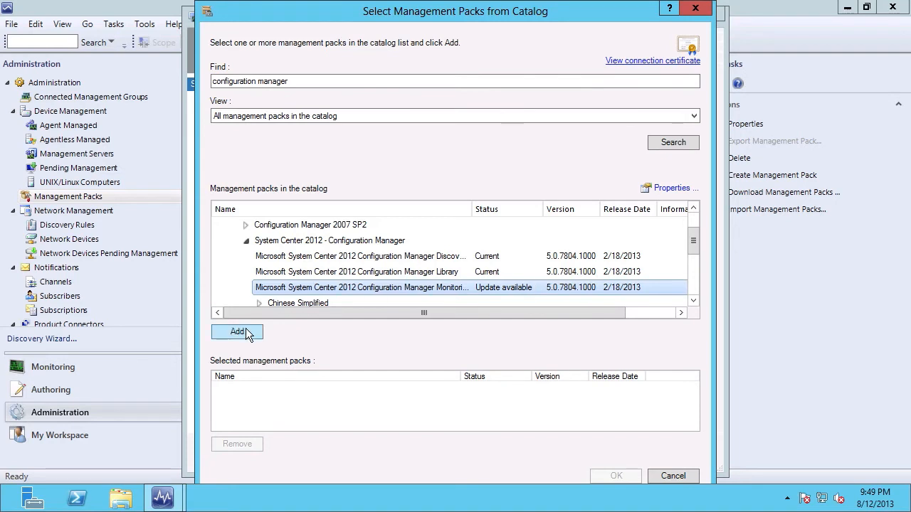
click(237, 331)
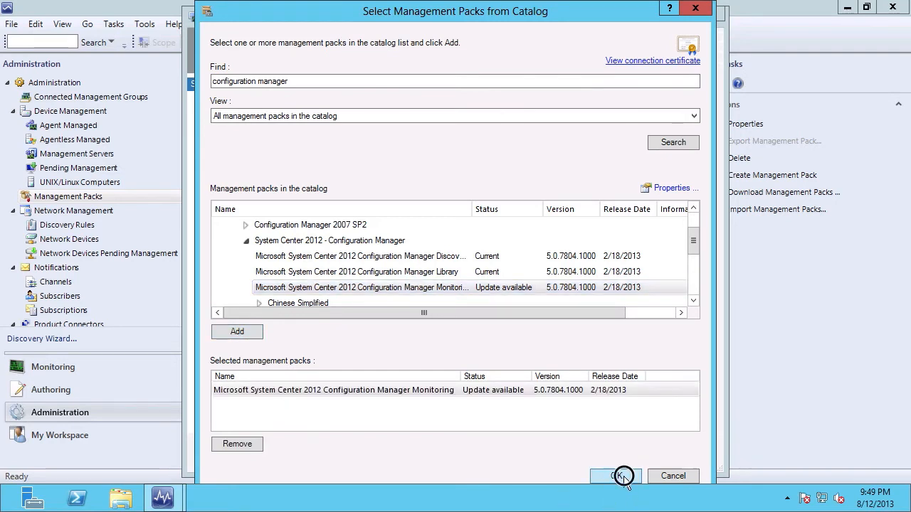
click(614, 477)
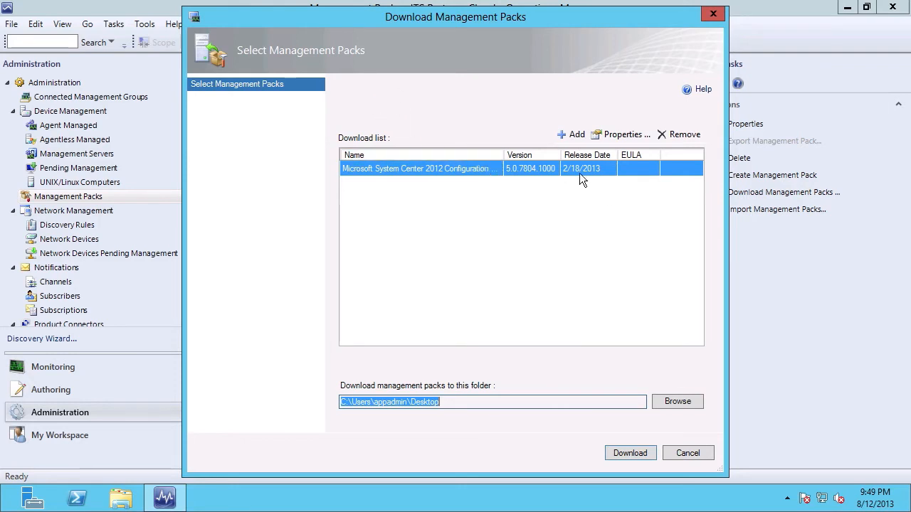
mouse_move(630, 453)
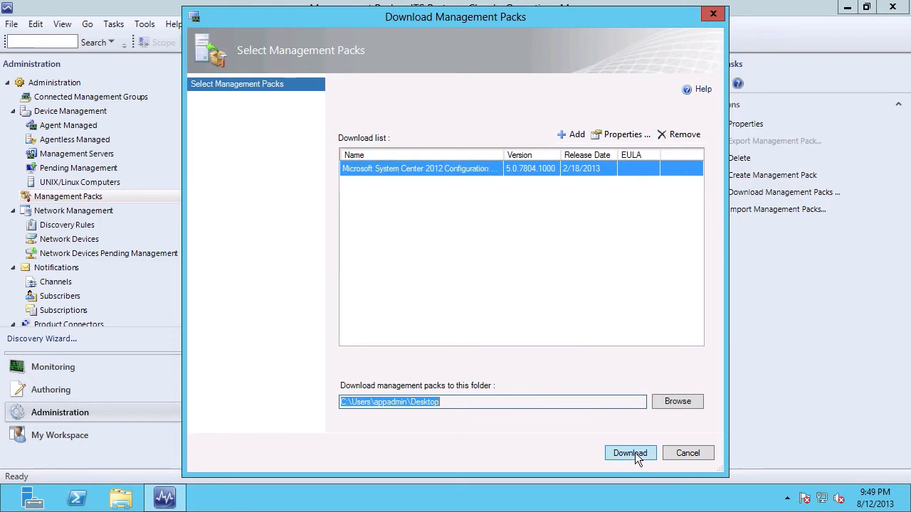
- Download the Monitoring pack 5.0.7804.1000 and close the wizard
click(630, 453)
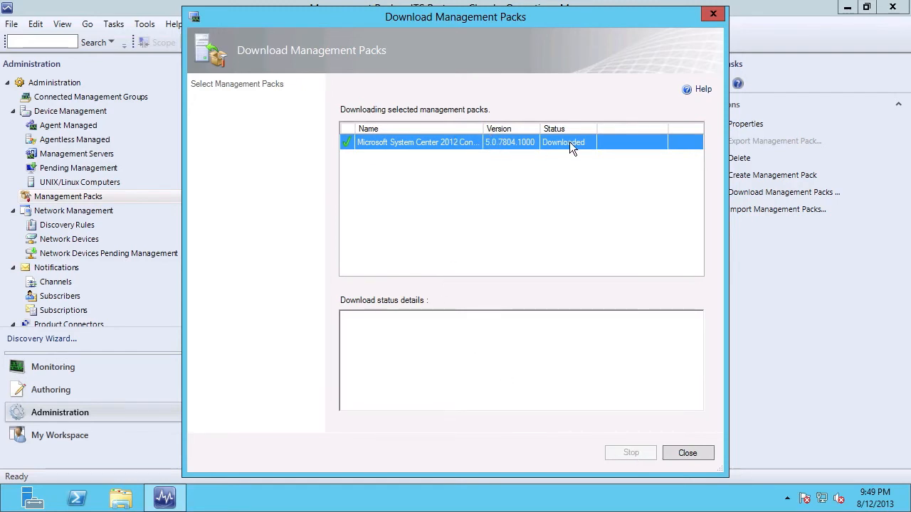
mouse_move(709, 472)
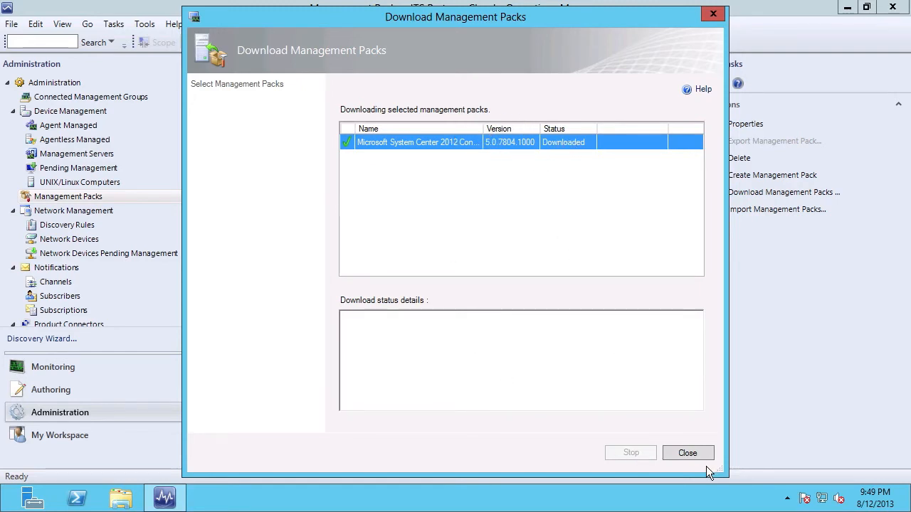
click(687, 453)
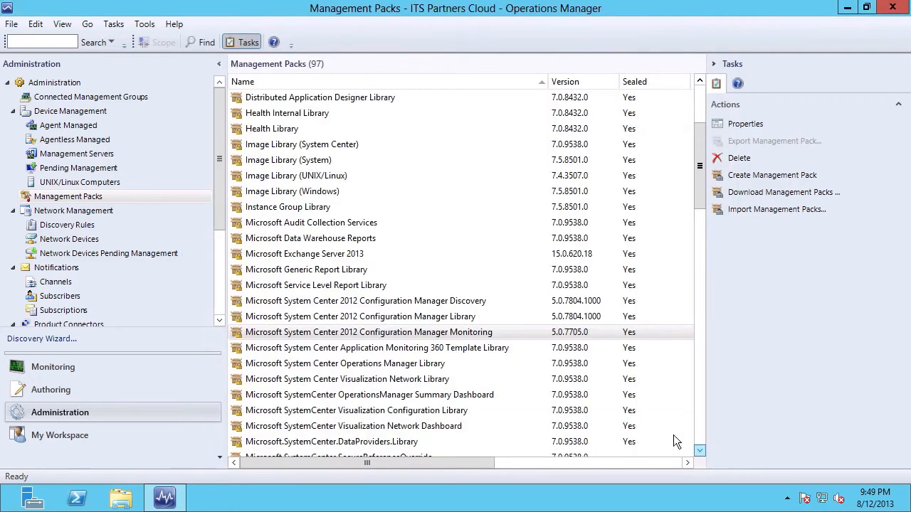
mouse_move(777, 209)
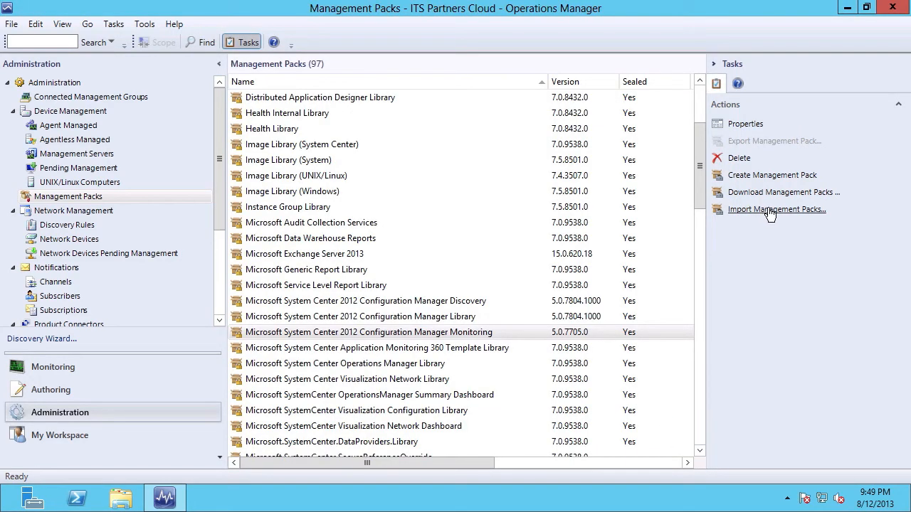
mouse_move(776, 213)
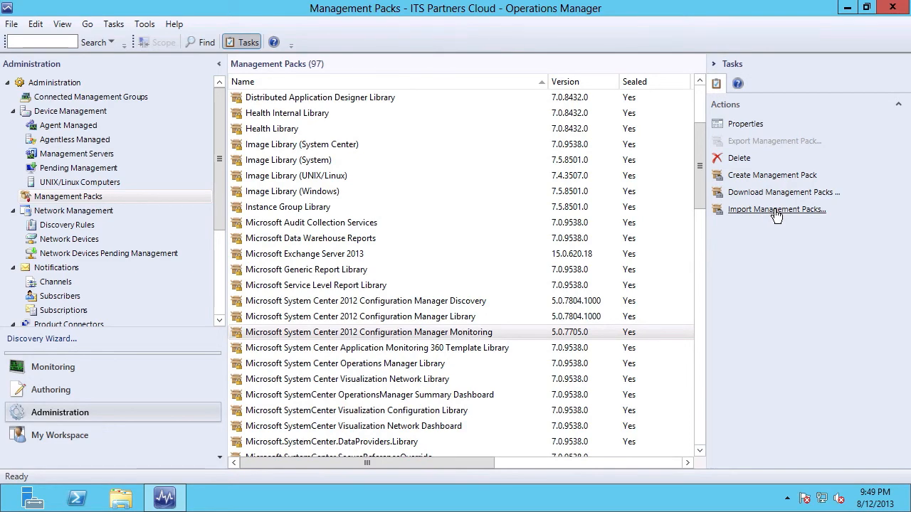
- Start importing a pack from disk, allowing online catalog dependency search
click(776, 210)
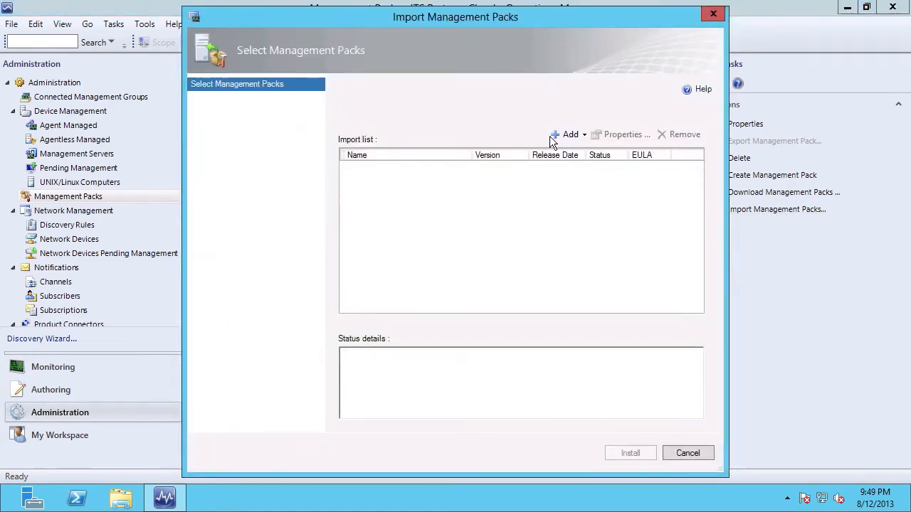
click(569, 135)
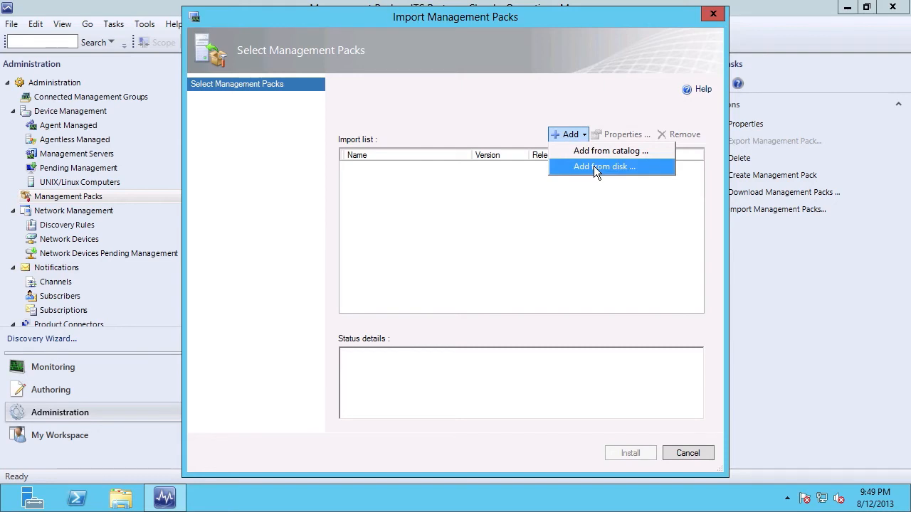
click(604, 165)
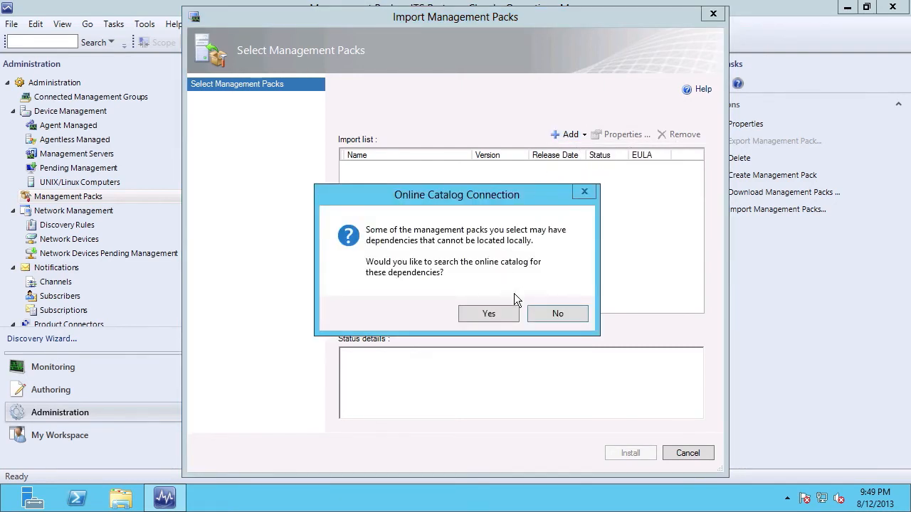
mouse_move(494, 207)
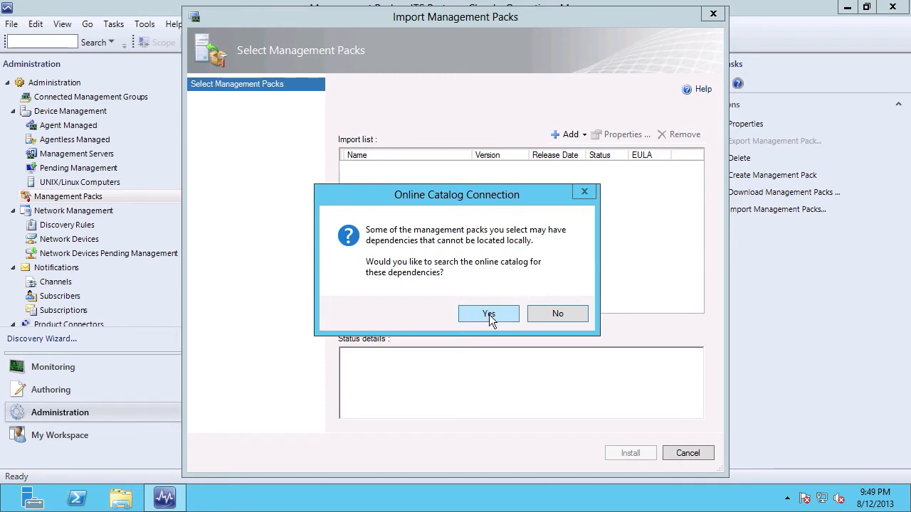
click(557, 314)
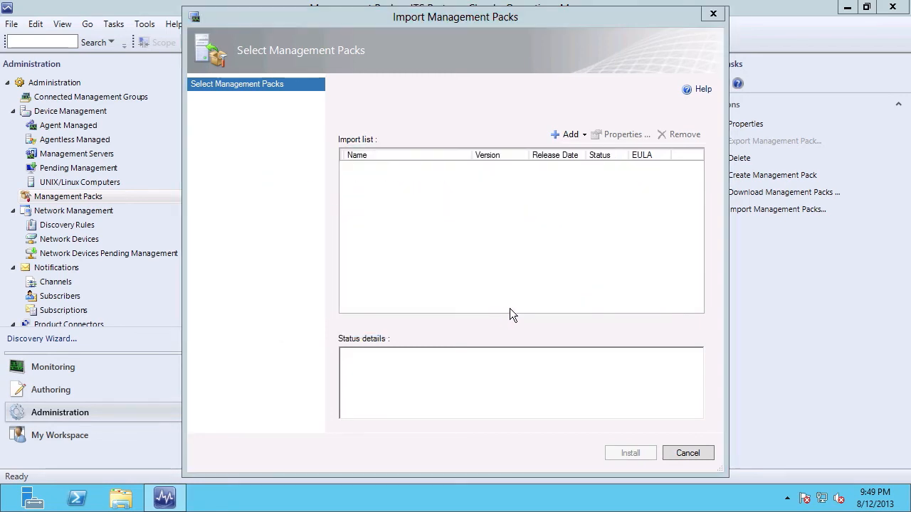
click(568, 134)
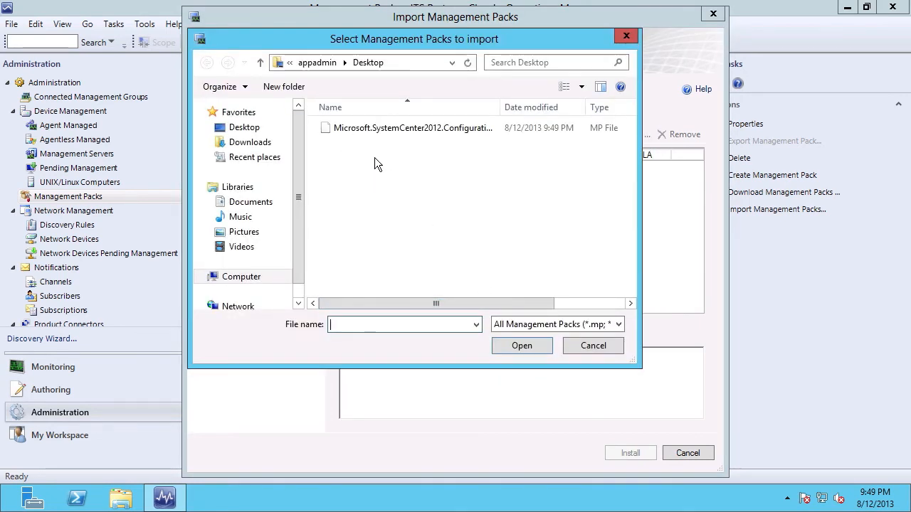
- Import the downloaded Monitoring pack file from the Desktop, install it, and close the wizard
click(363, 63)
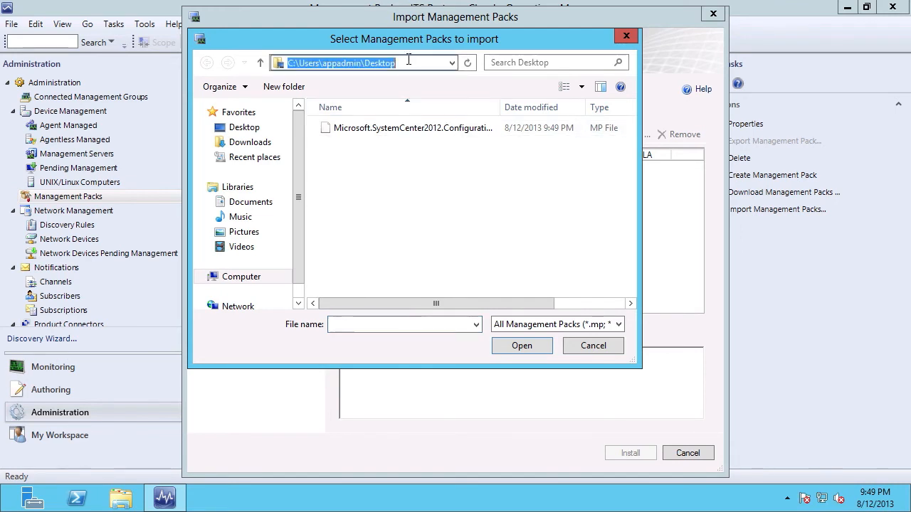
click(413, 128)
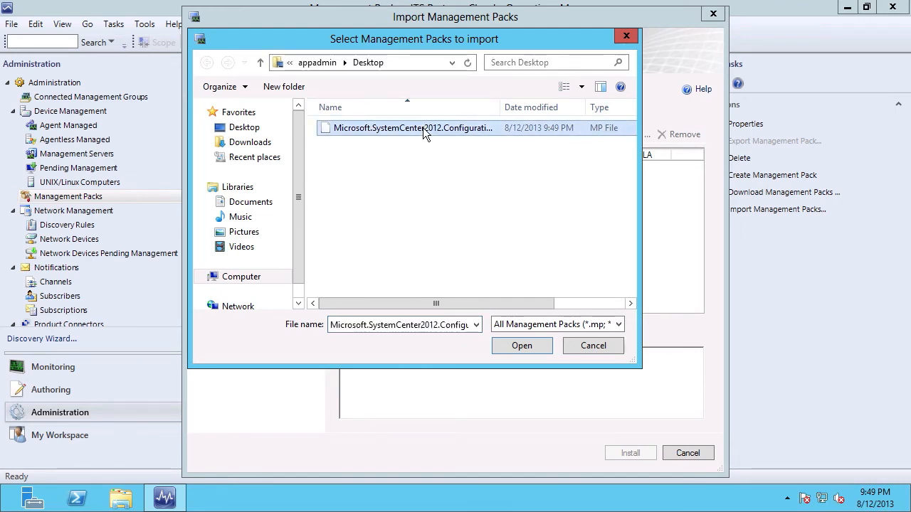
click(521, 346)
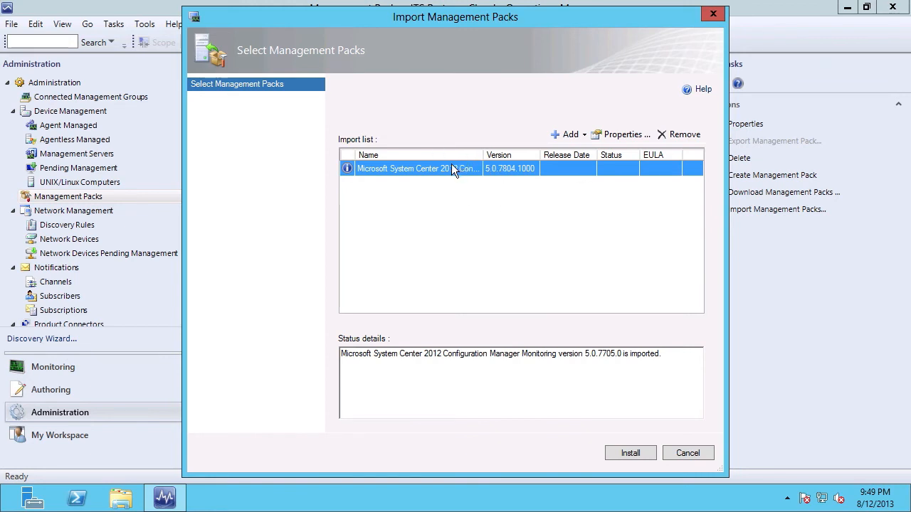
mouse_move(635, 327)
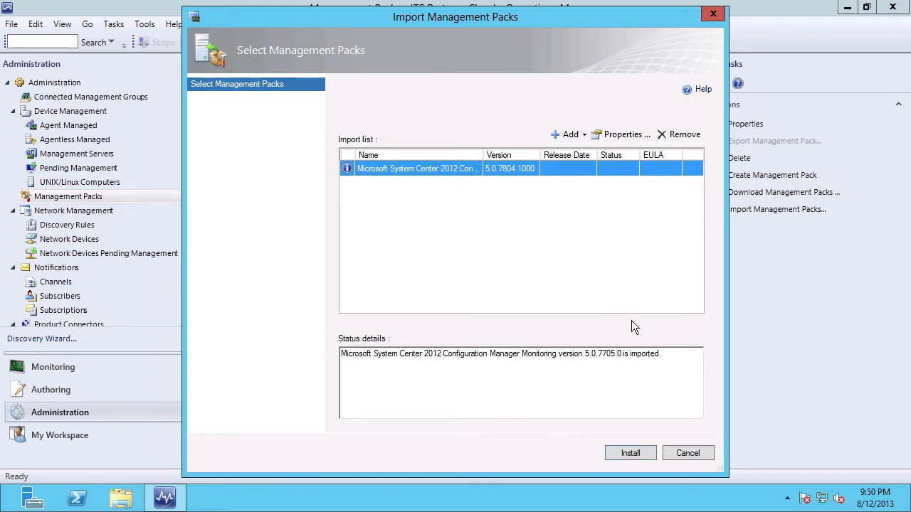
click(630, 453)
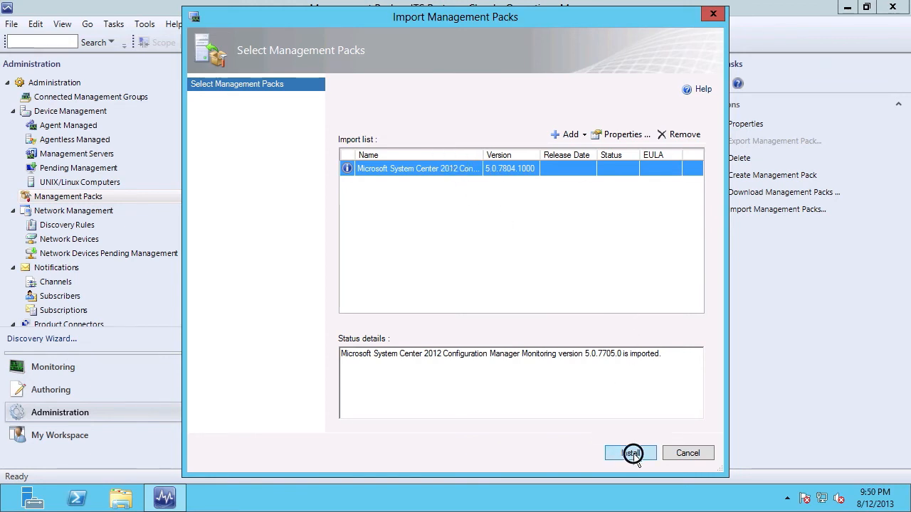
click(631, 453)
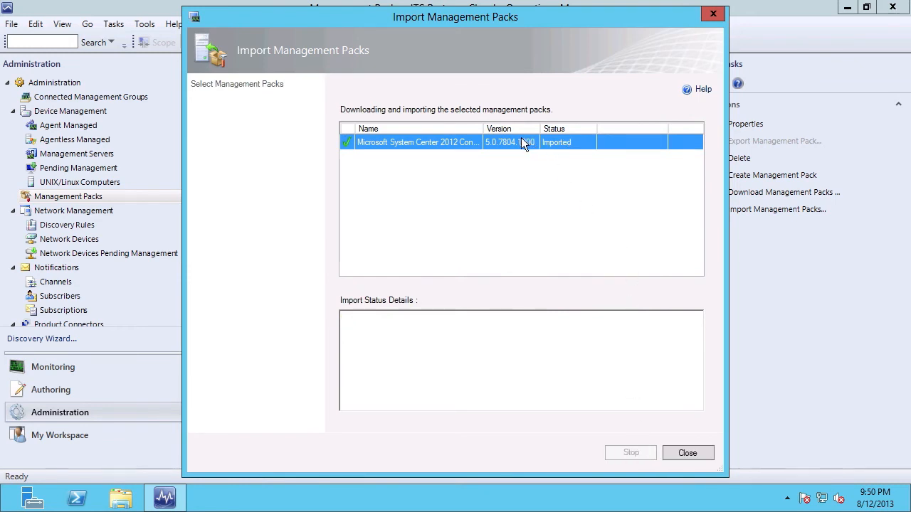
mouse_move(548, 150)
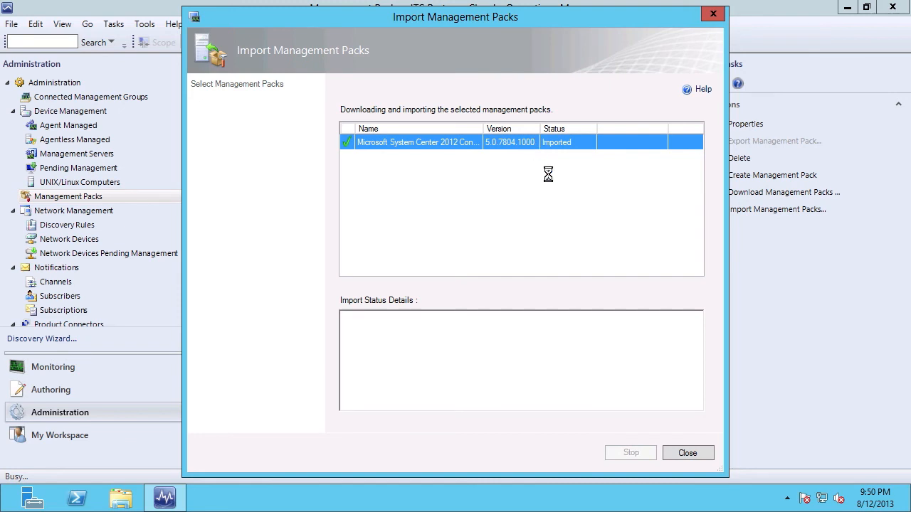
click(687, 453)
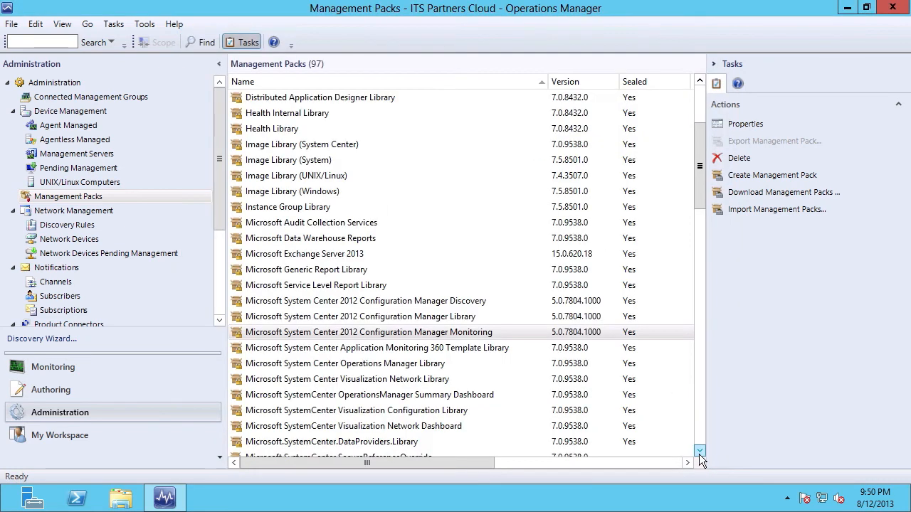
mouse_move(494, 334)
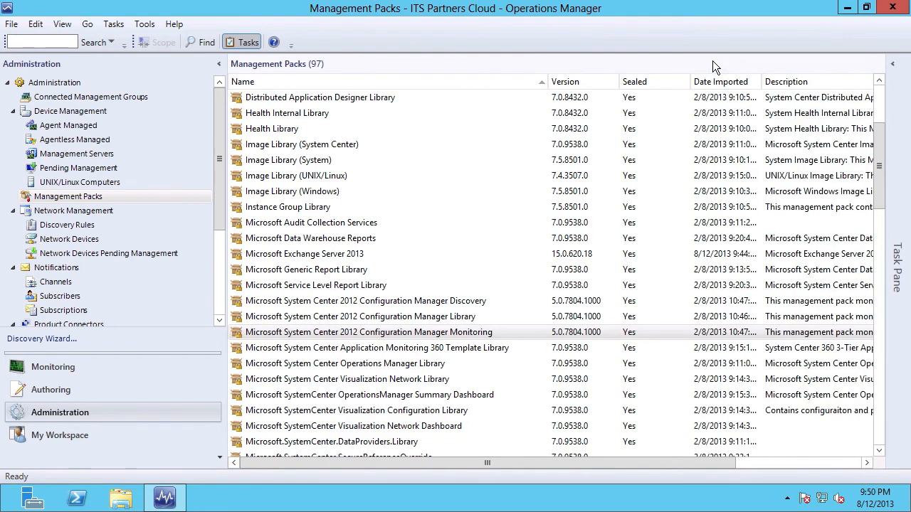
mouse_move(455, 309)
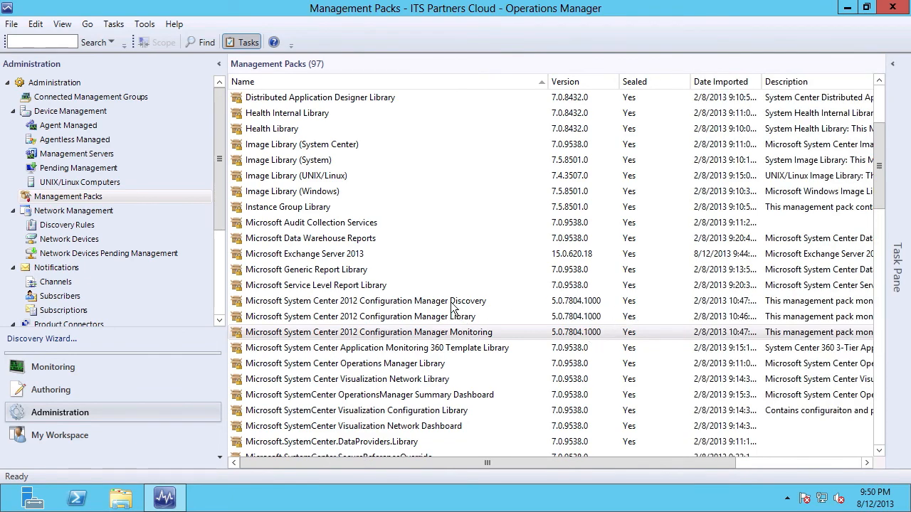
mouse_move(424, 310)
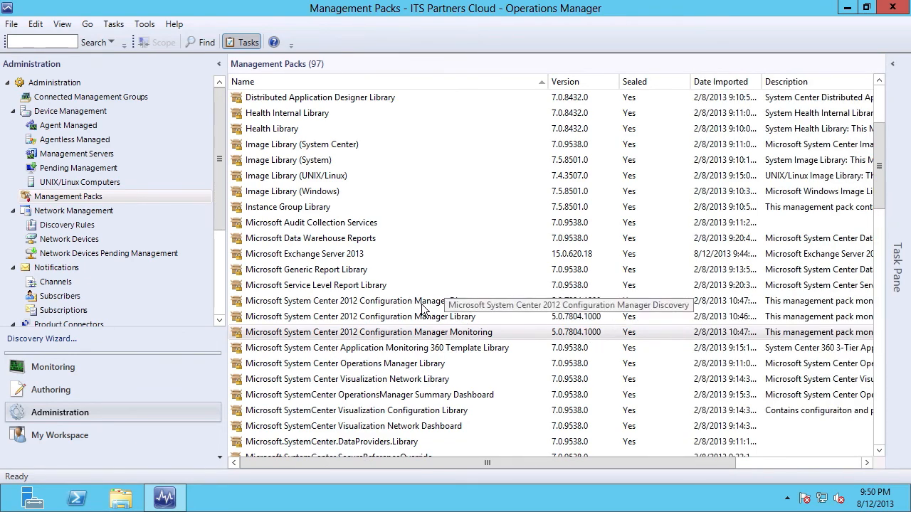
mouse_move(341, 289)
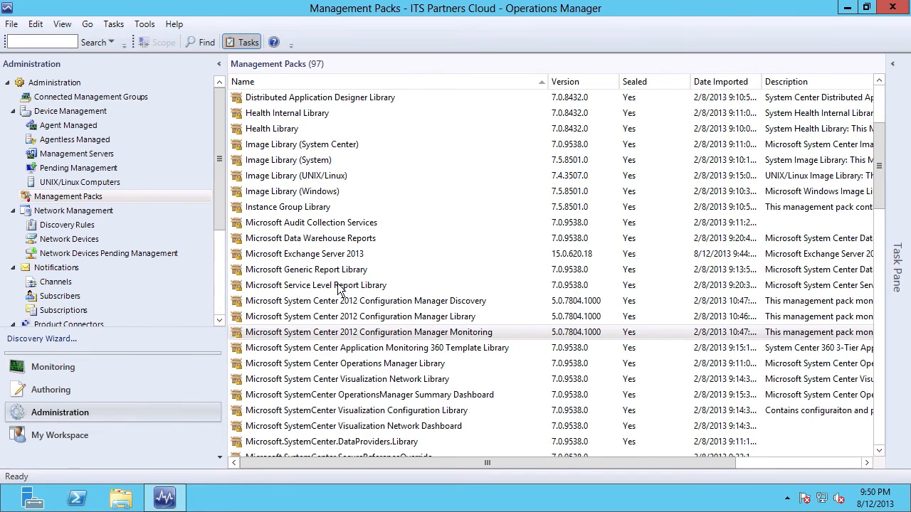
mouse_move(416, 309)
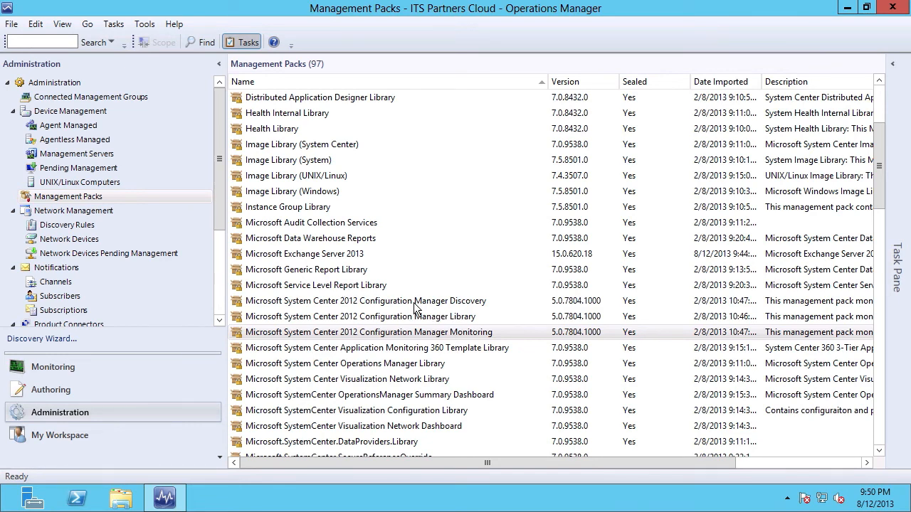